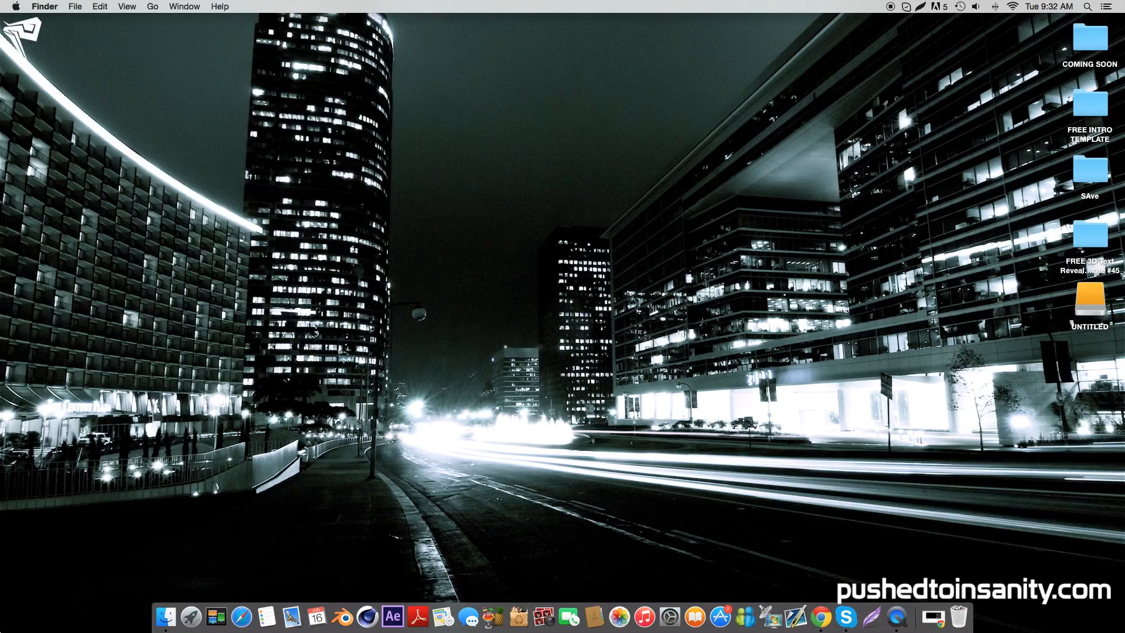
Step: Open the FREE 3D Text Reveal Intro Template #45 folder, preview the missing-textures video, select Text.c4d
click(1088, 234)
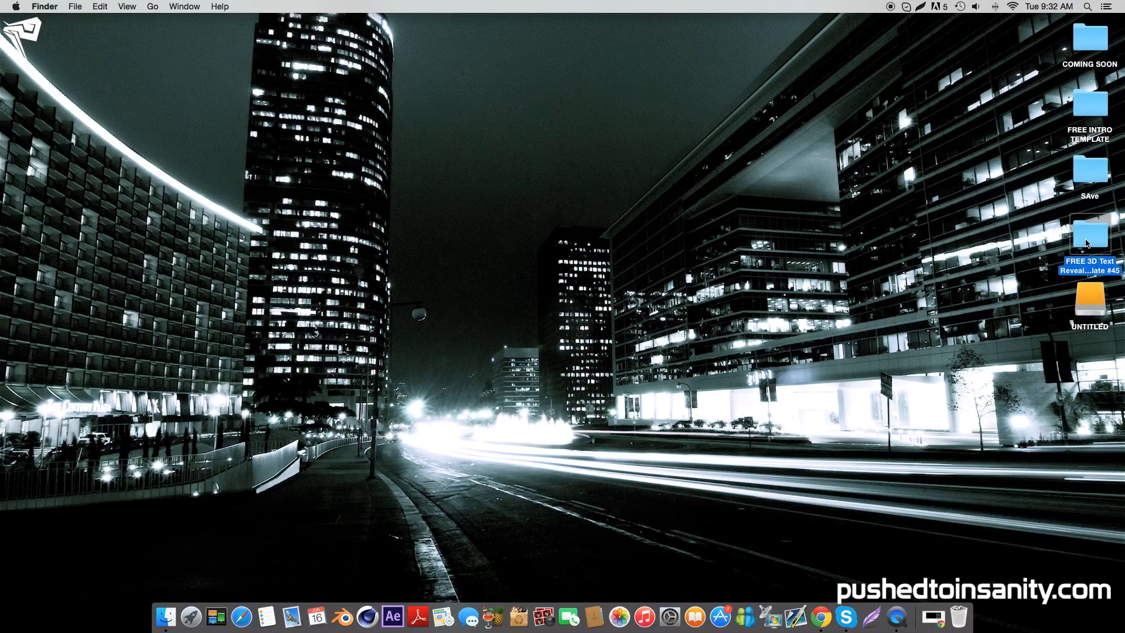
double_click(1089, 239)
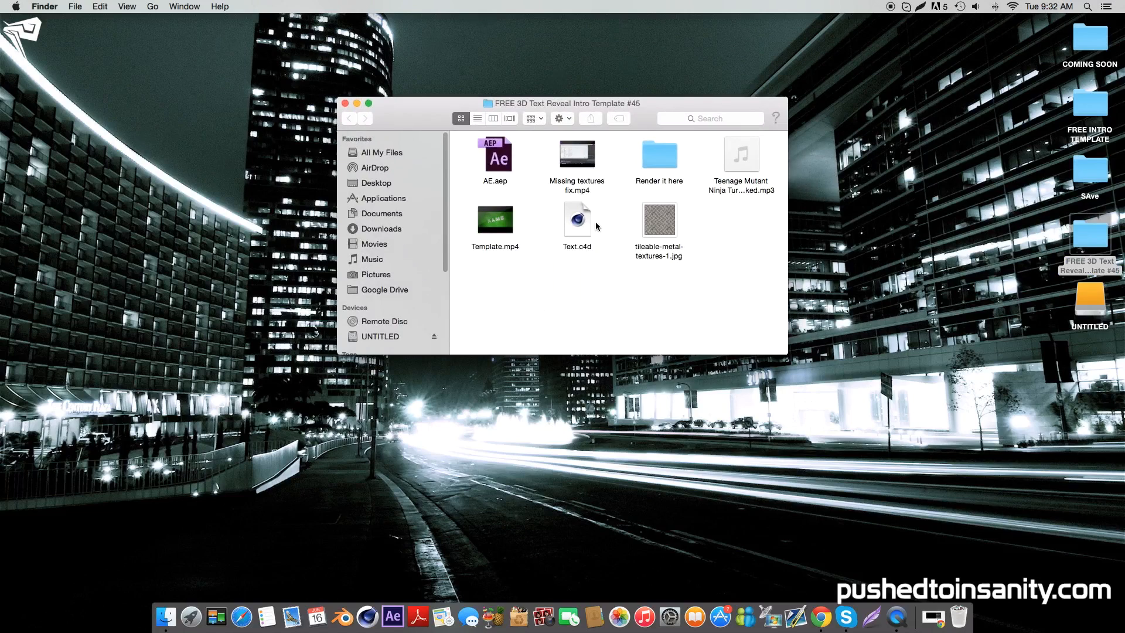
mouse_move(576, 152)
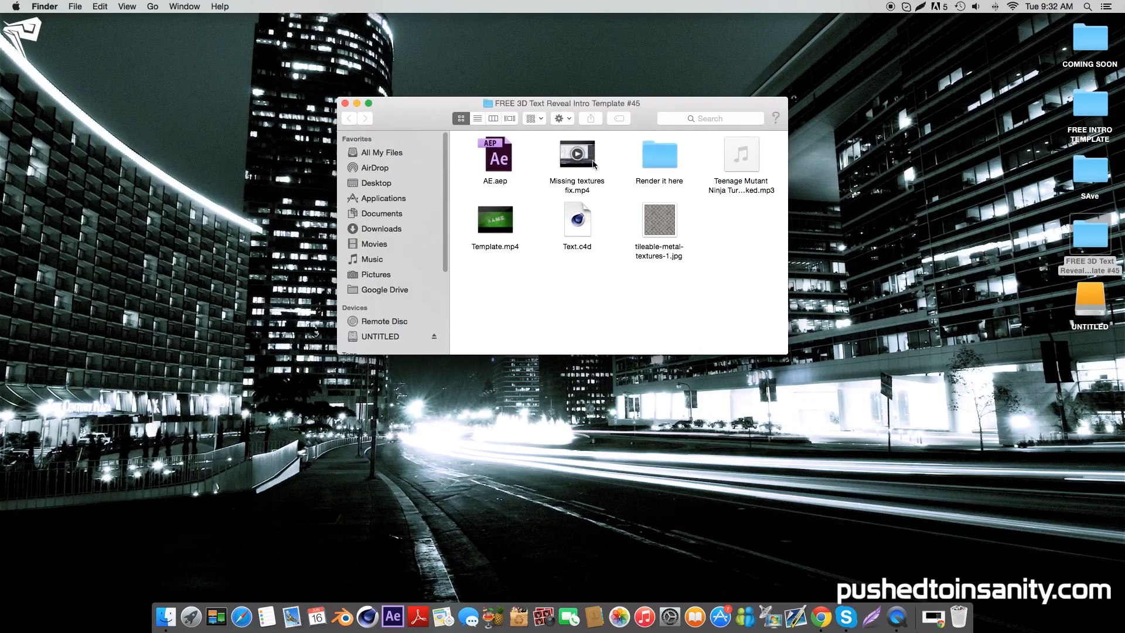
click(575, 152)
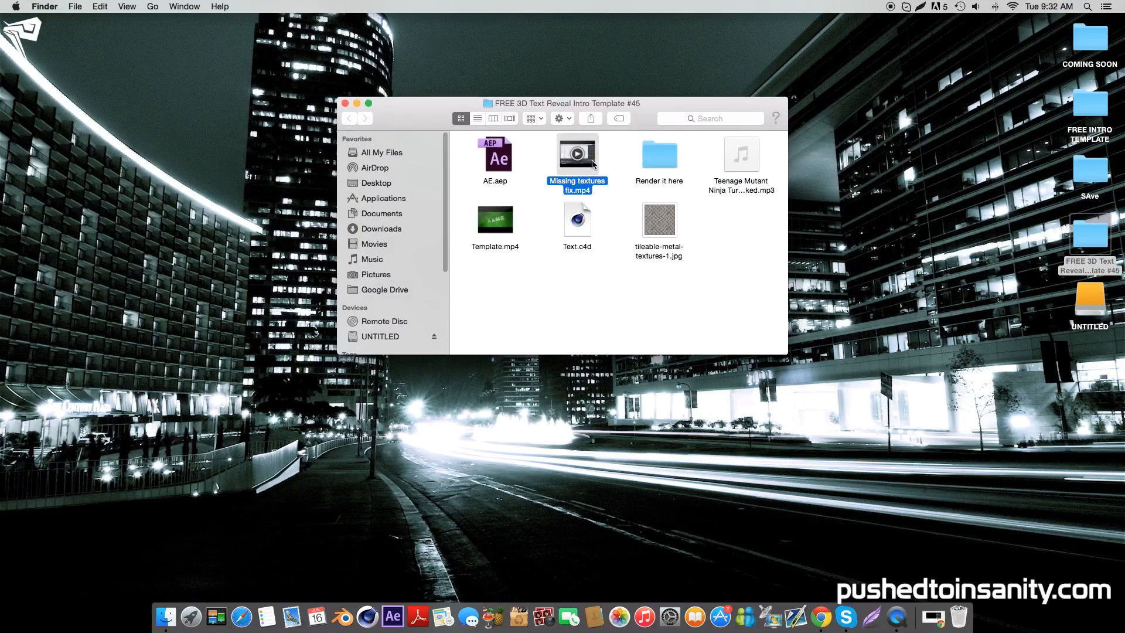
double_click(576, 153)
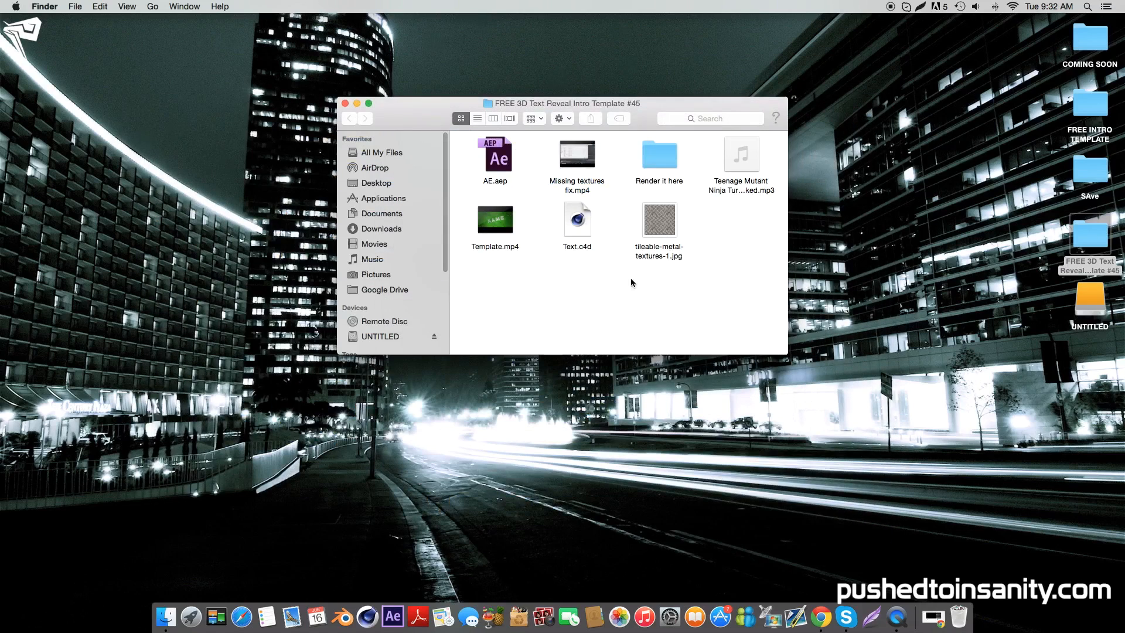
click(575, 219)
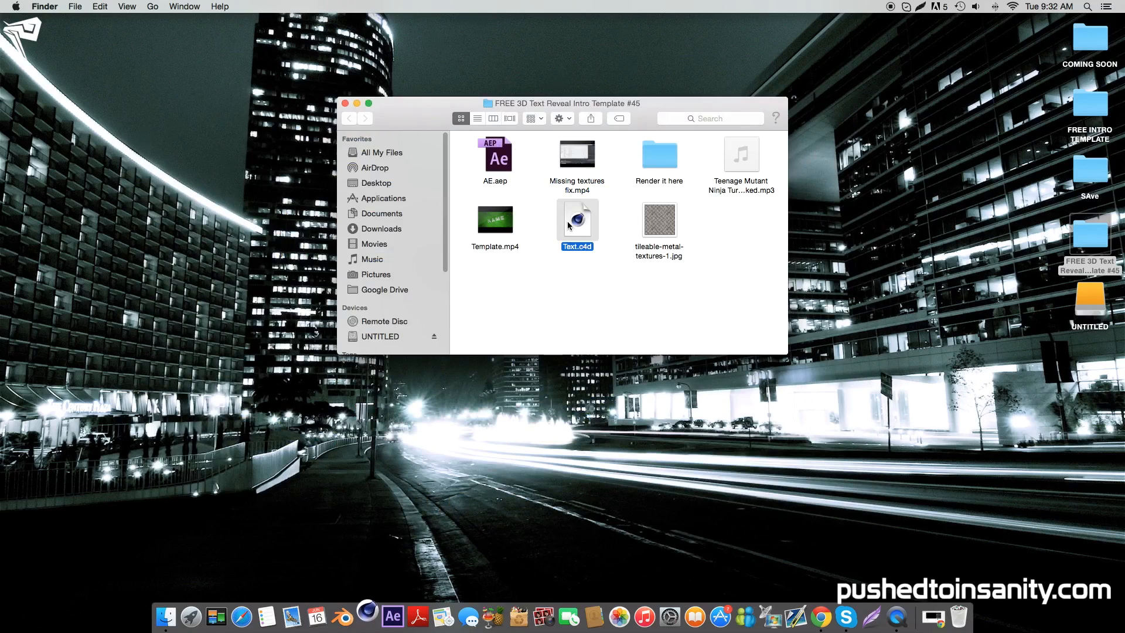
Step: Load Text.c4d in Cinema 4D, showing the NAME text with camera, MoText and sky
double_click(576, 218)
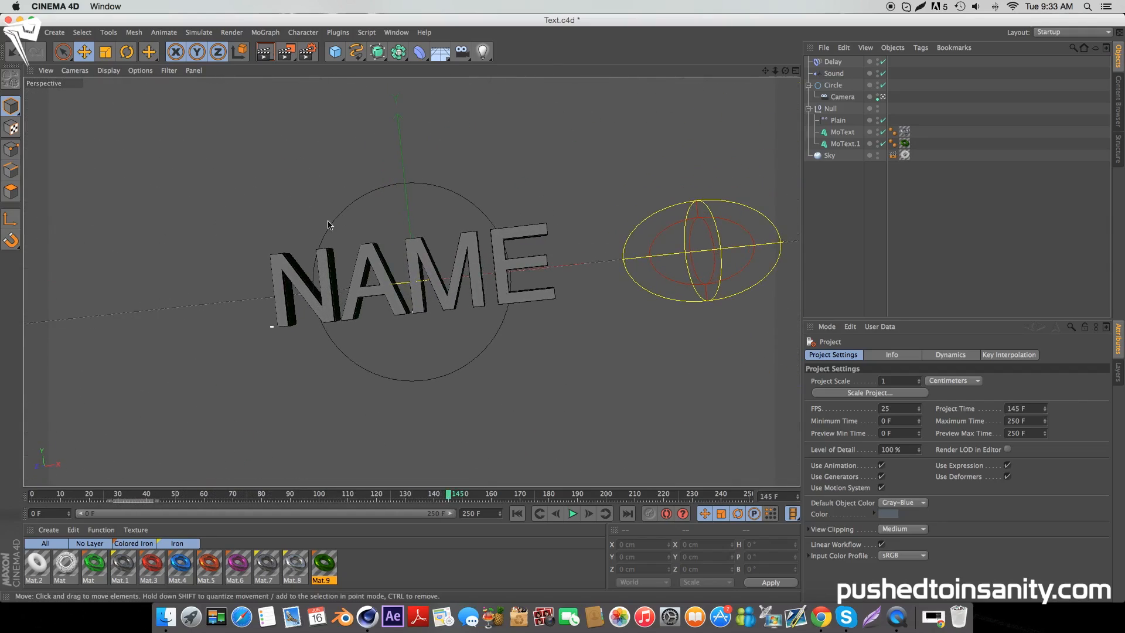
Step: Select MoText and MoText.1, change their text to INSANITY, and apply a bold blocky font
click(847, 143)
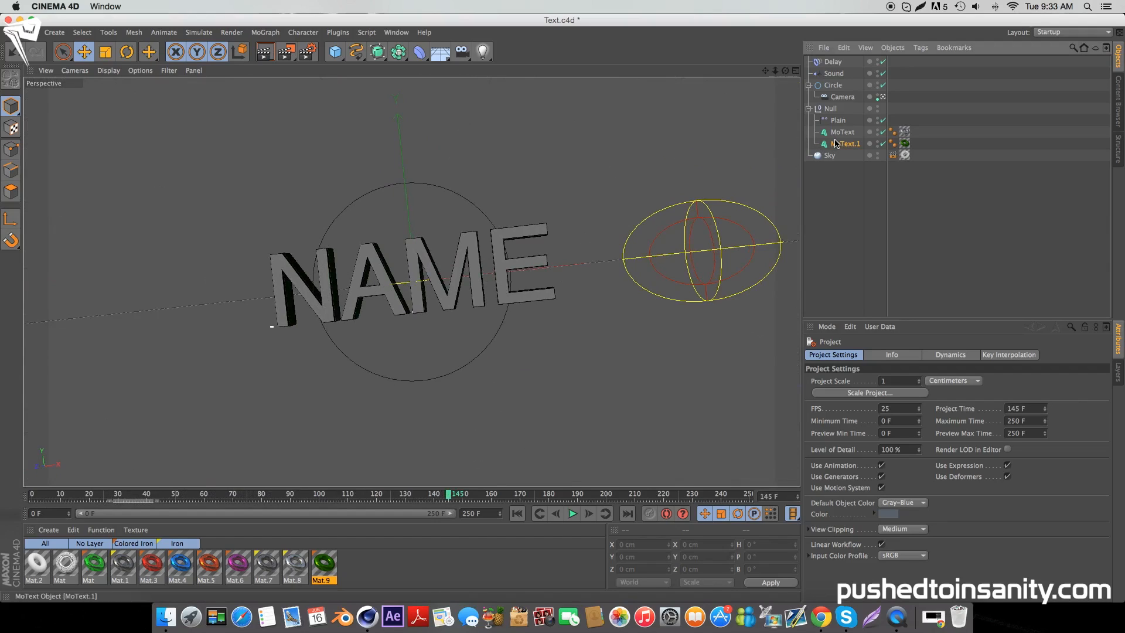
click(841, 132)
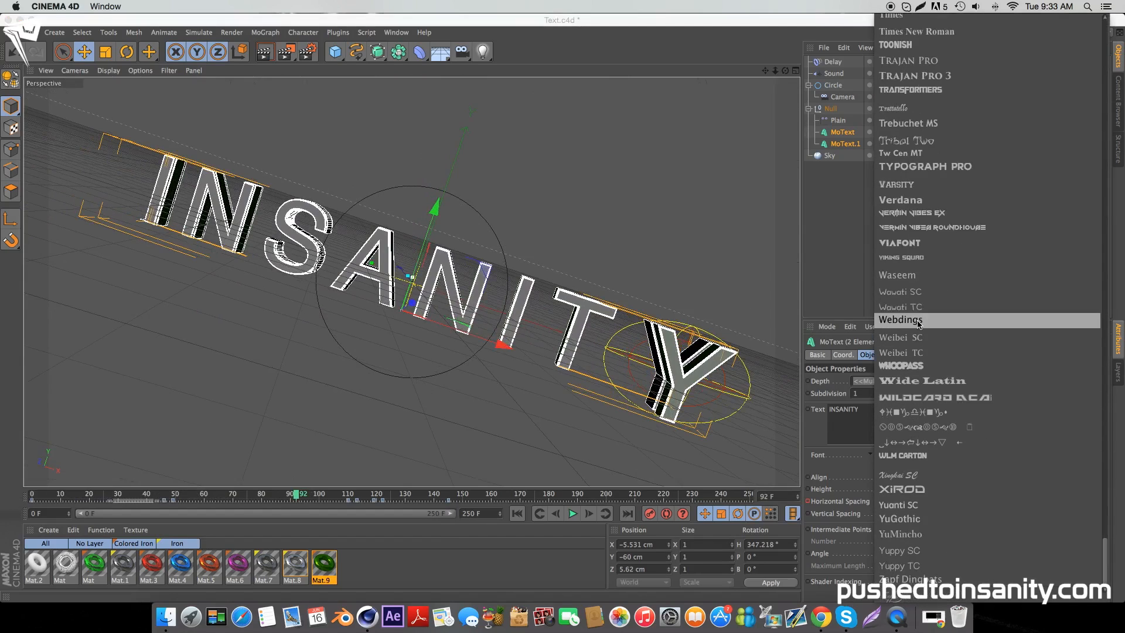
click(909, 90)
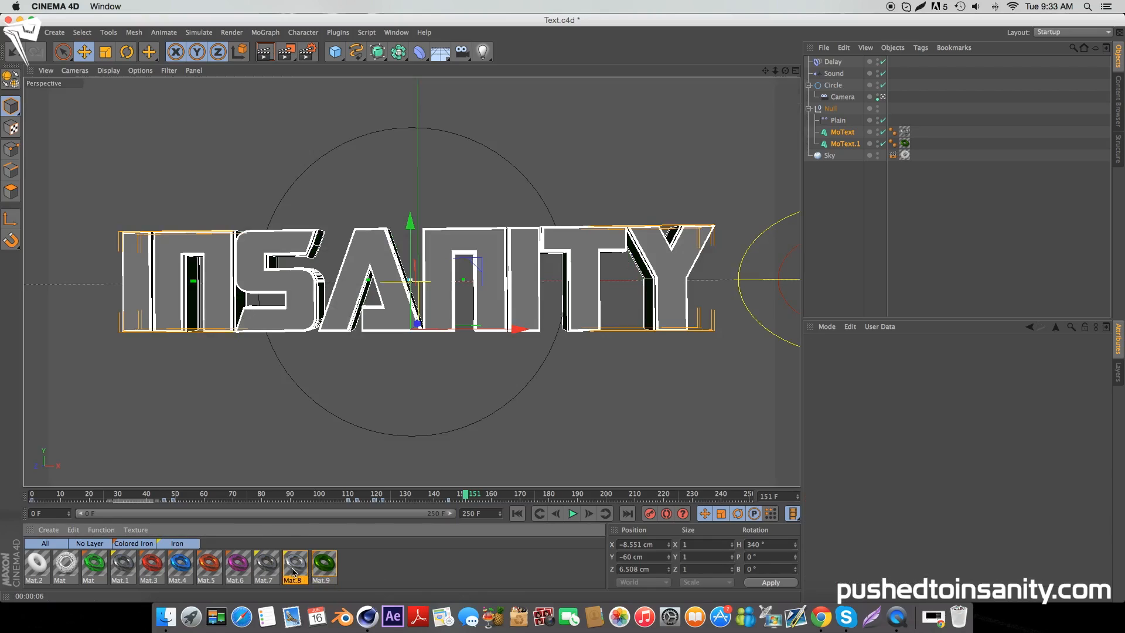
Step: Relink Mat.8's colour texture to tileable-metal-textures-1.jpg from the template folder
double_click(294, 566)
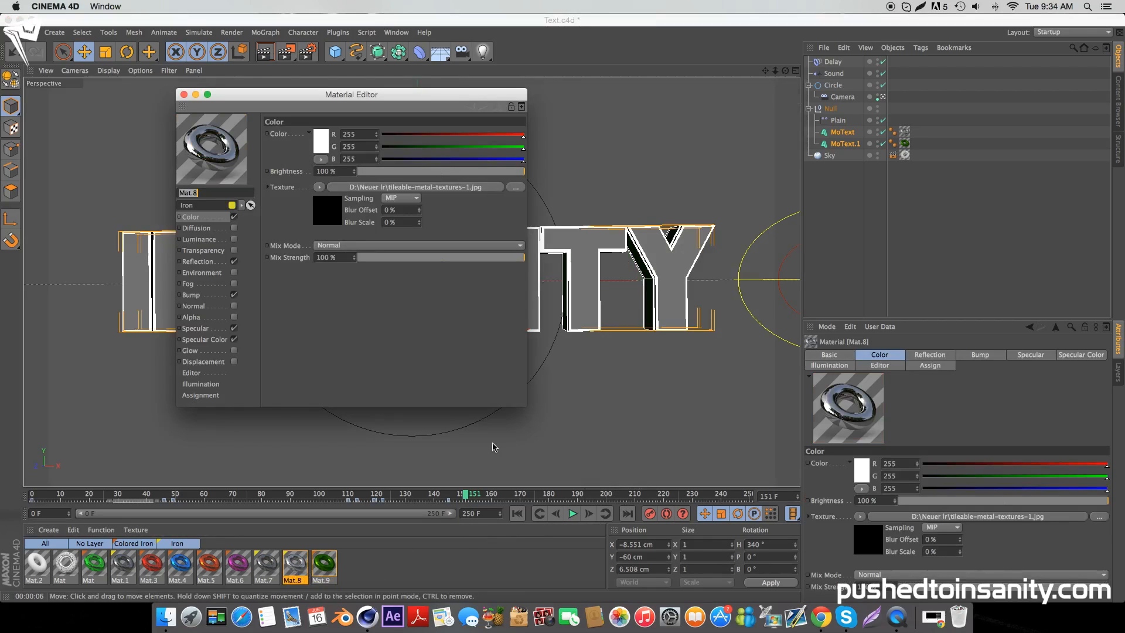
mouse_move(183, 106)
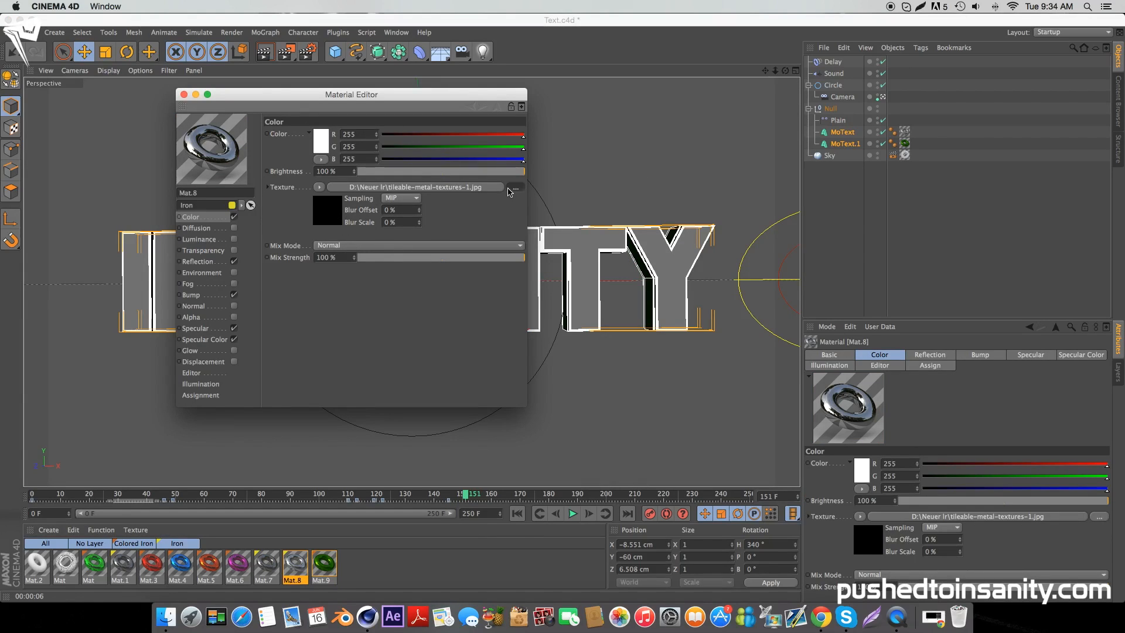
click(514, 187)
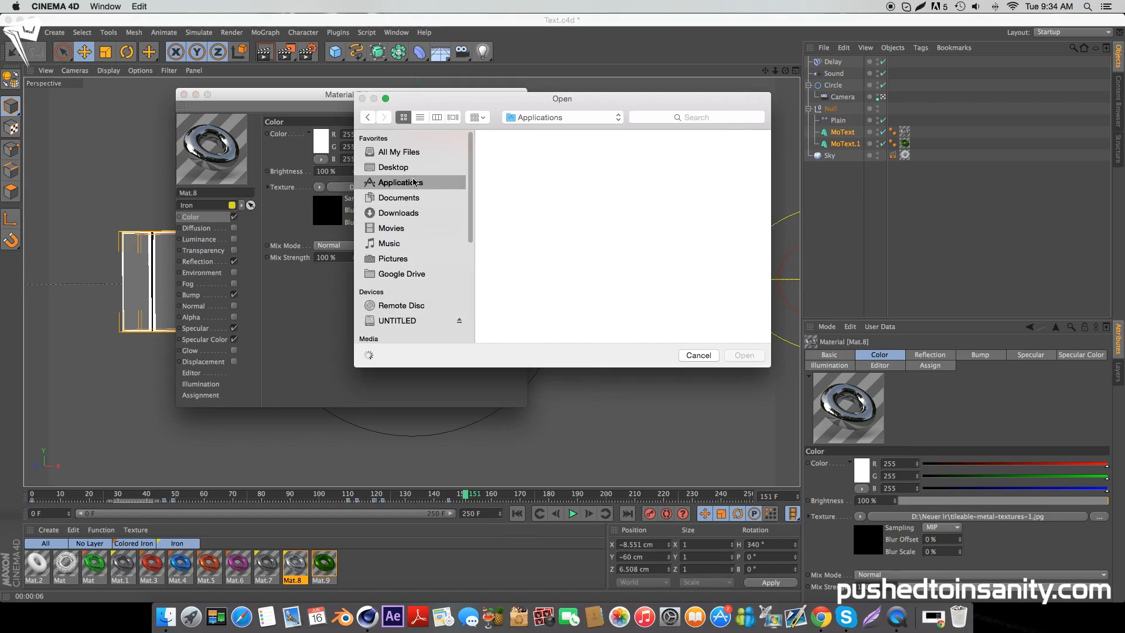
click(392, 167)
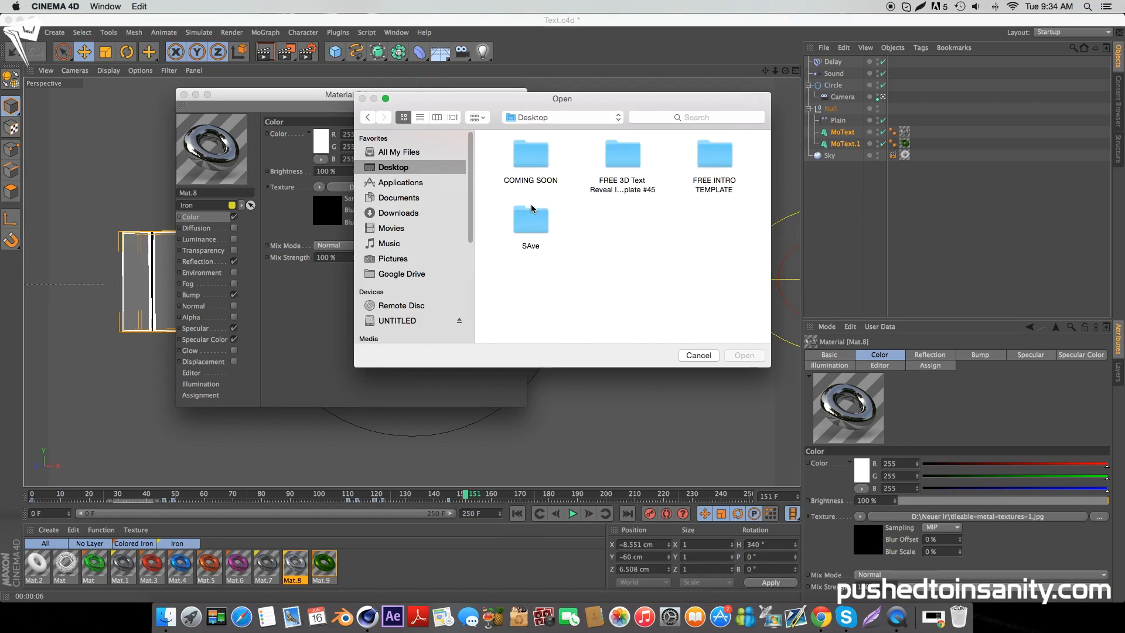
double_click(620, 156)
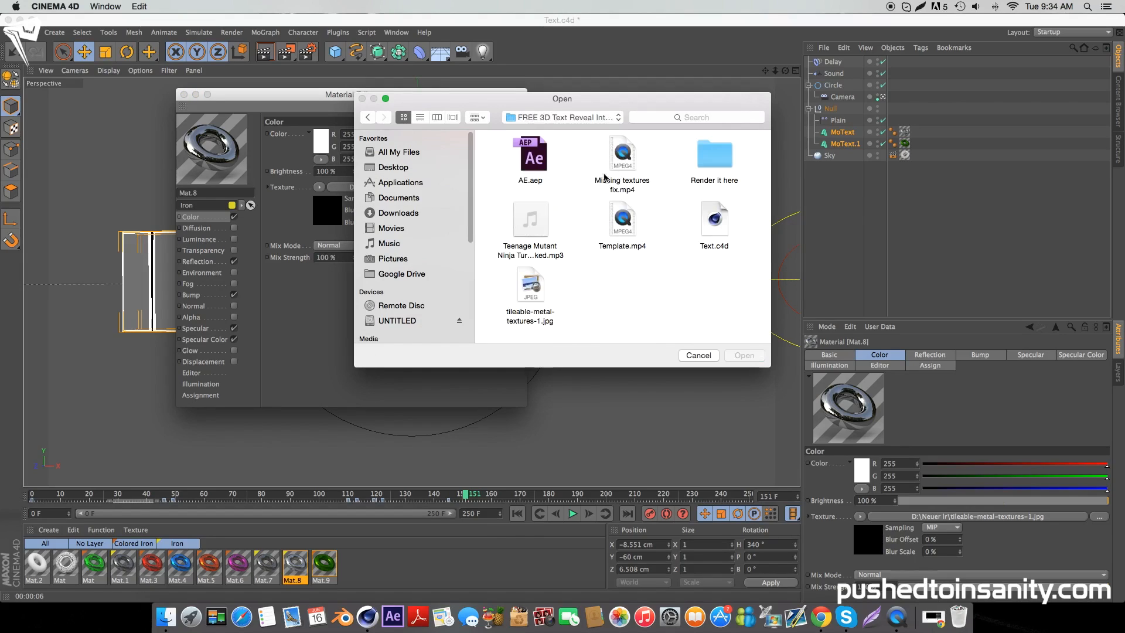
click(529, 284)
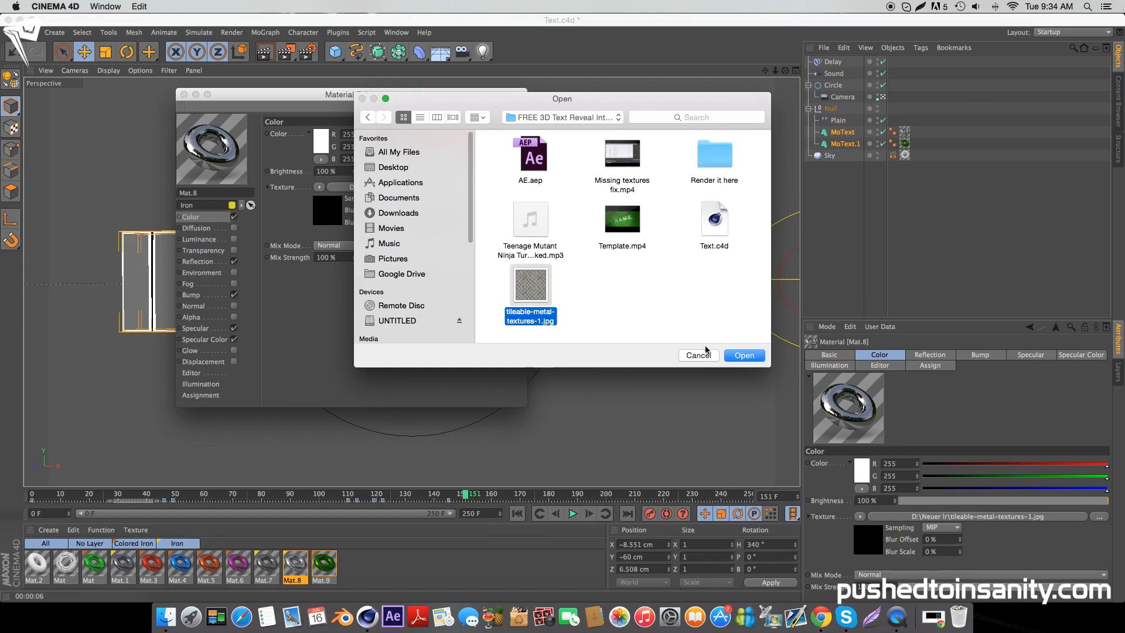
click(743, 355)
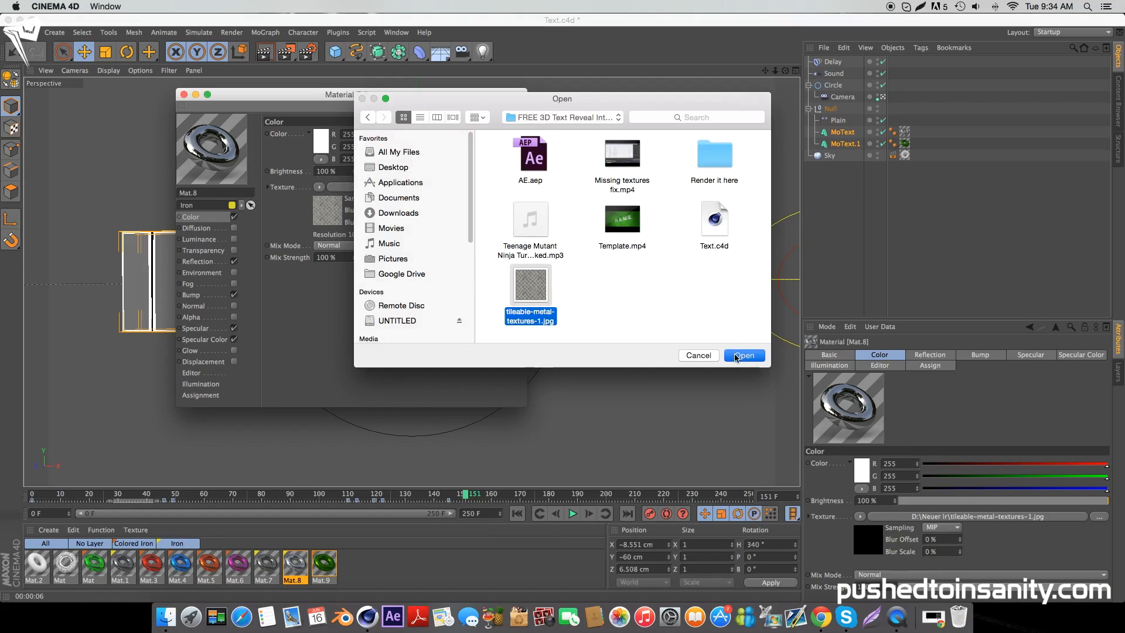
click(744, 355)
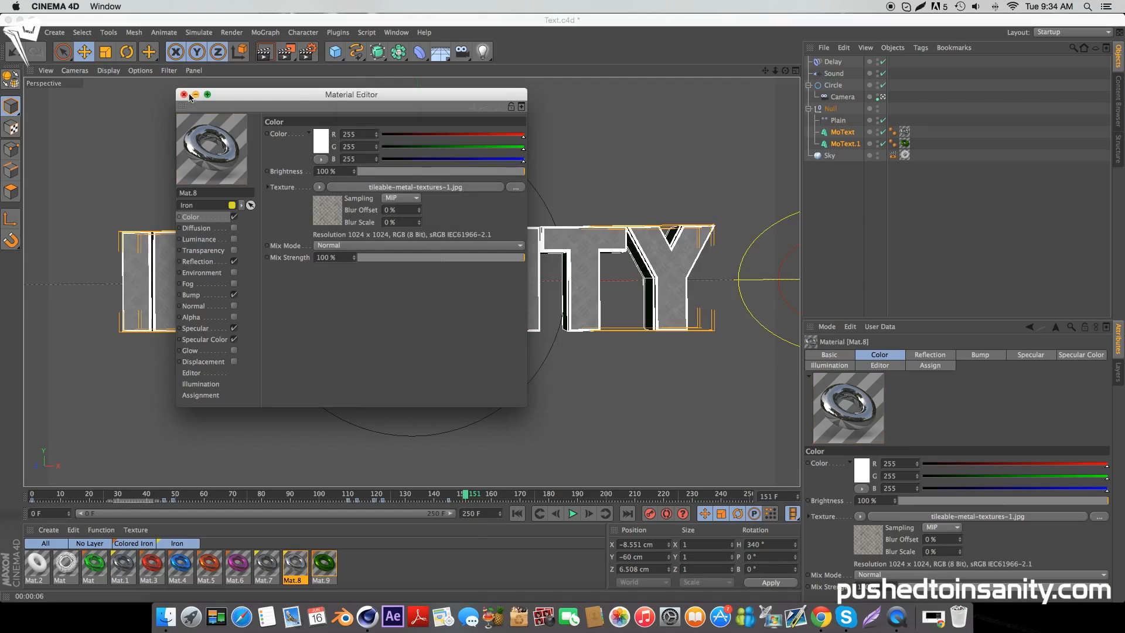
Step: Close the Material Editor and dismiss the texture error while rendering metallic INSANITY in the viewport
click(185, 94)
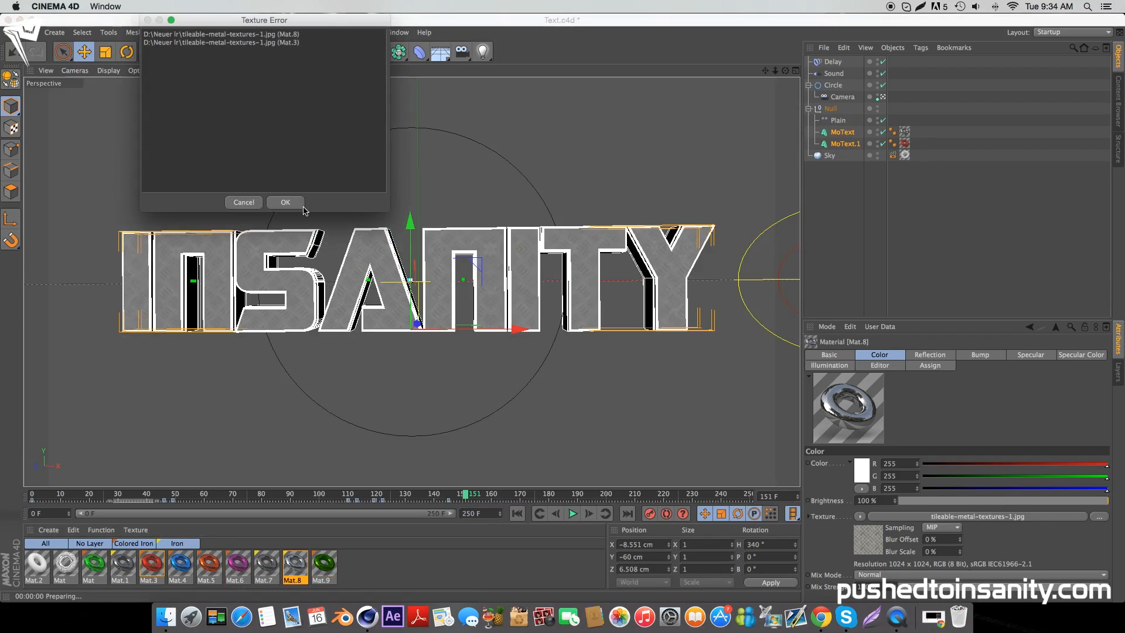
click(284, 202)
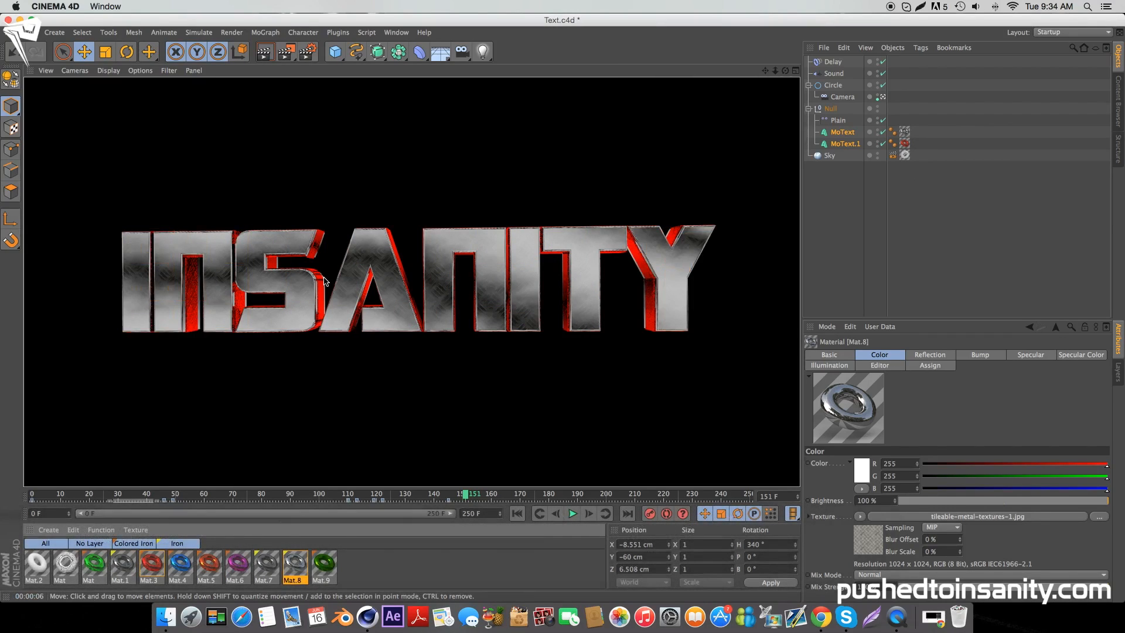
mouse_move(319, 59)
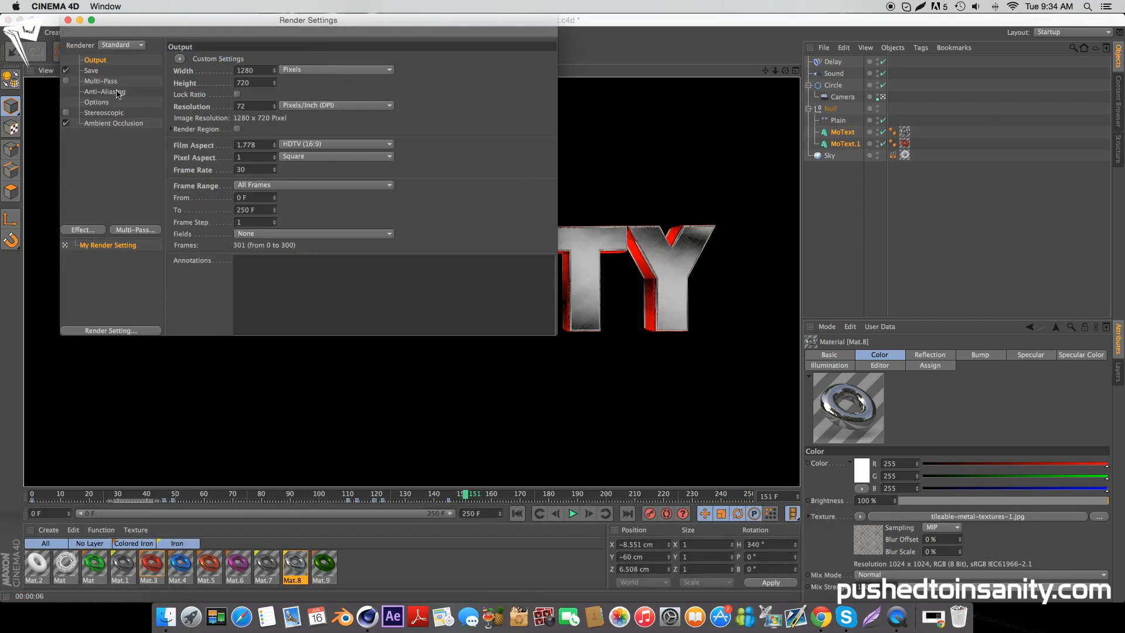
Step: Save rendered frames into the FREE INTRO TEMPLATE folder as 'free text reveal intro'
click(91, 70)
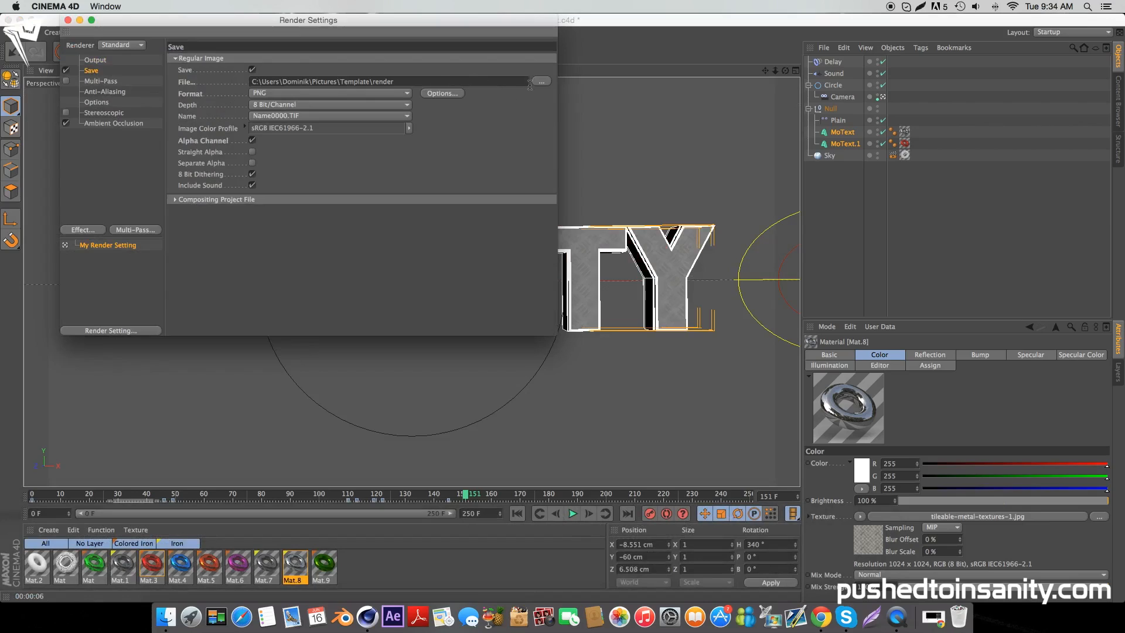
click(540, 81)
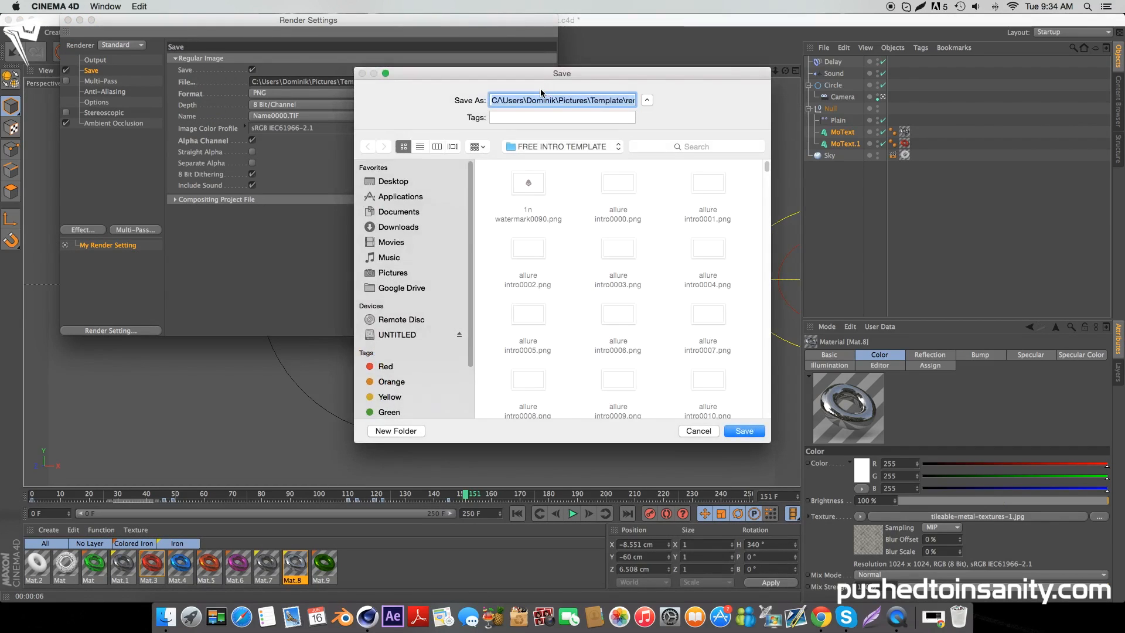
text(free text reveal intr)
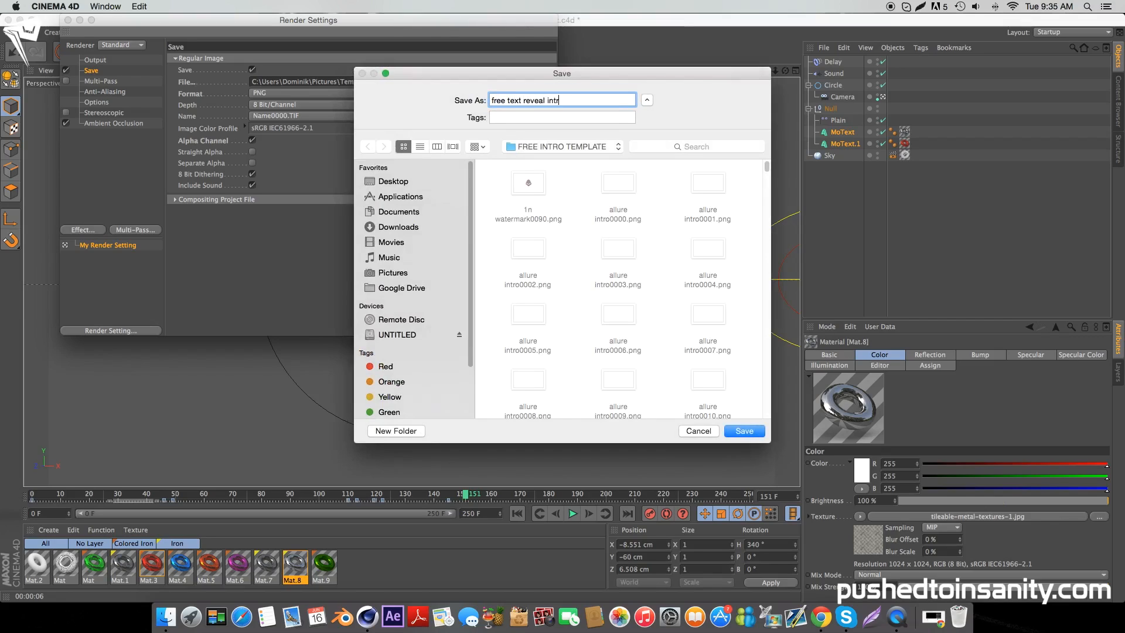
click(743, 431)
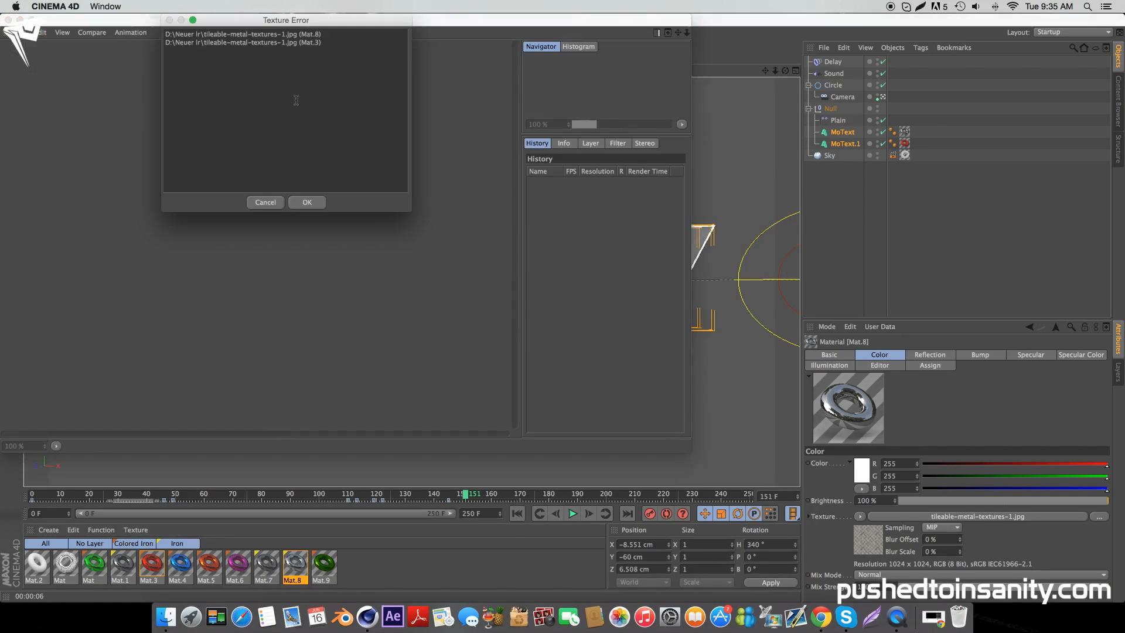
Step: Dismiss Cinema 4D's Texture Error and open the template's AE.aep project in After Effects
click(307, 202)
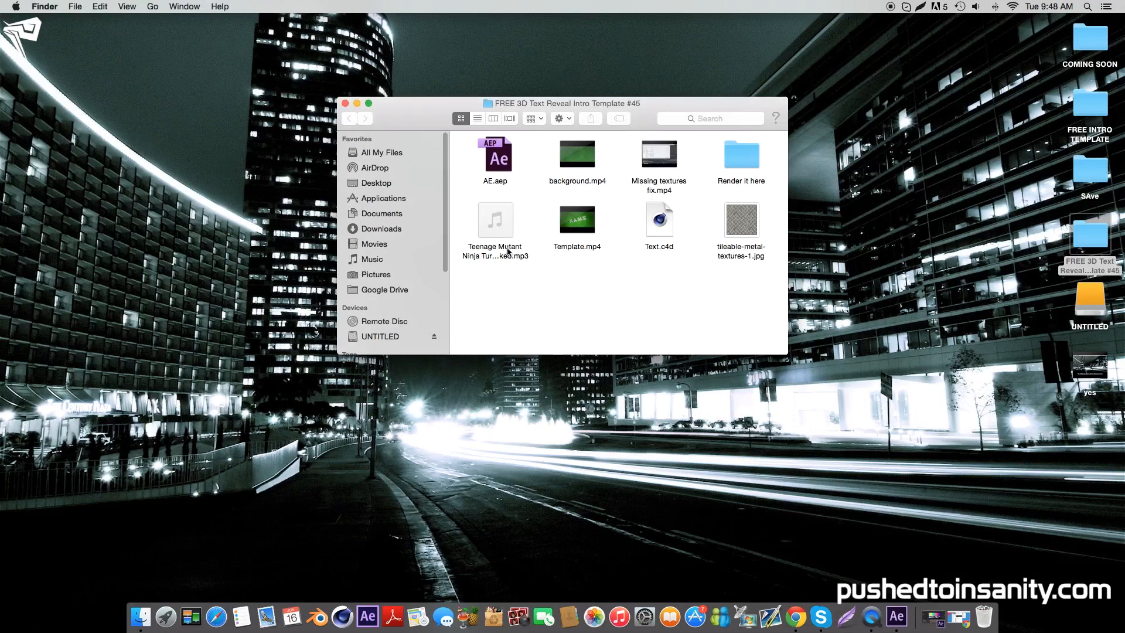
double_click(494, 157)
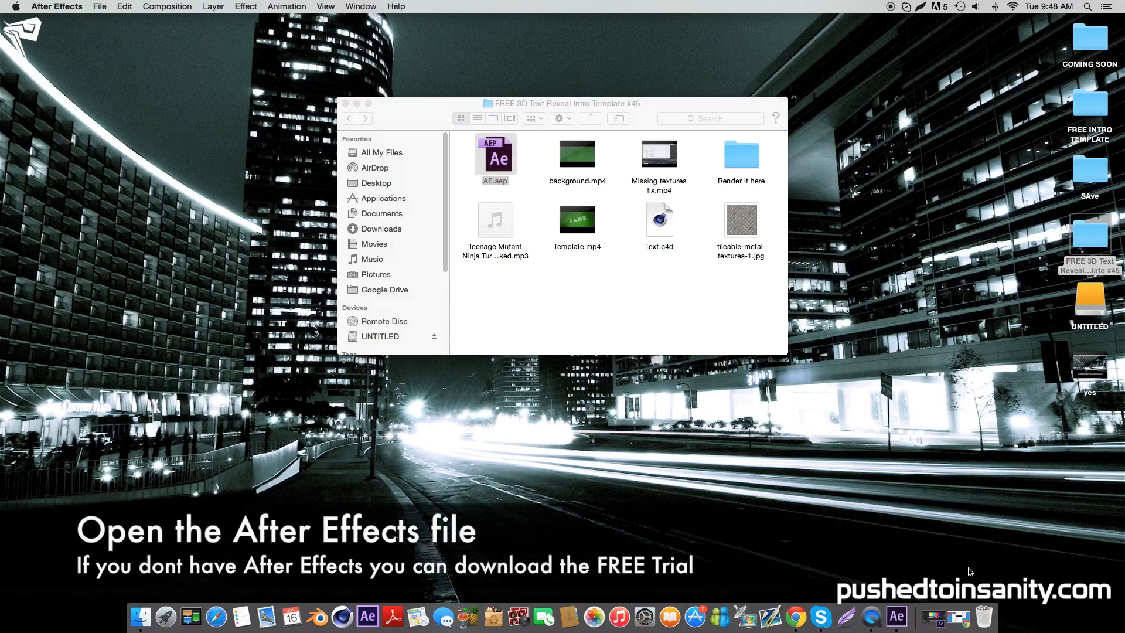
double_click(495, 157)
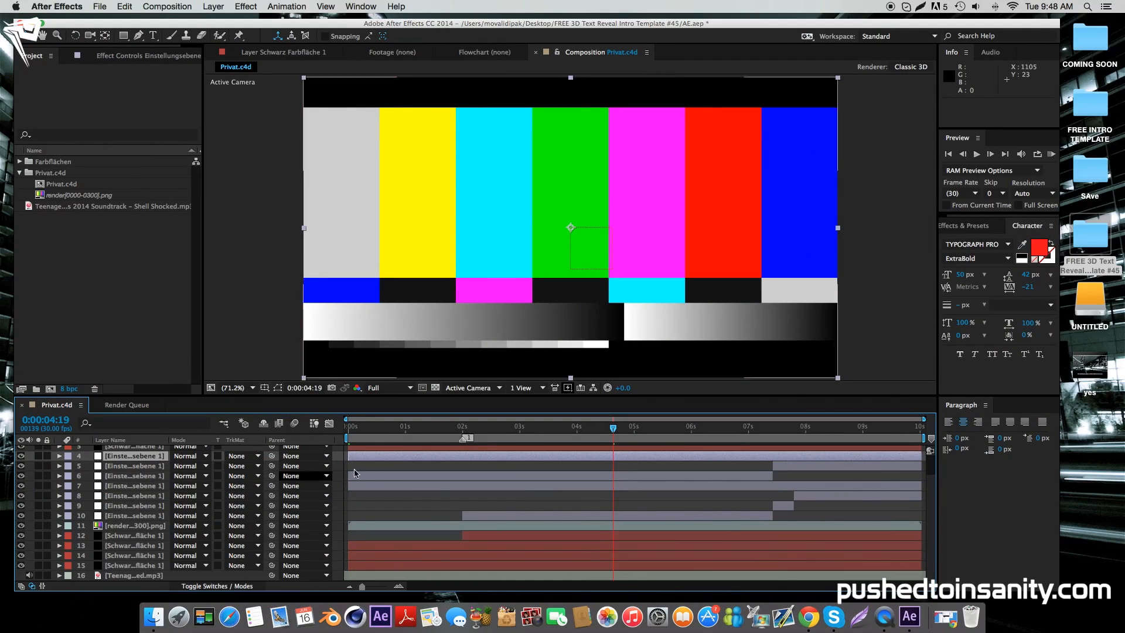
Step: Replace missing render[0000-0300].png footage with the allure intro PNG sequence from FREE INTRO TEMPLATE
click(78, 194)
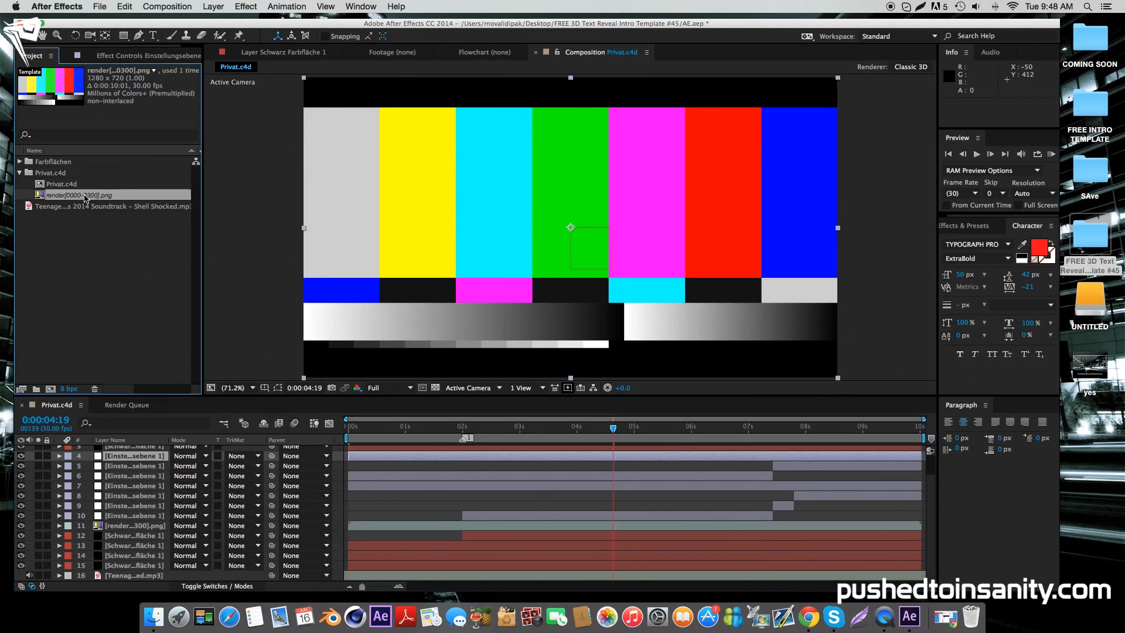
right_click(77, 194)
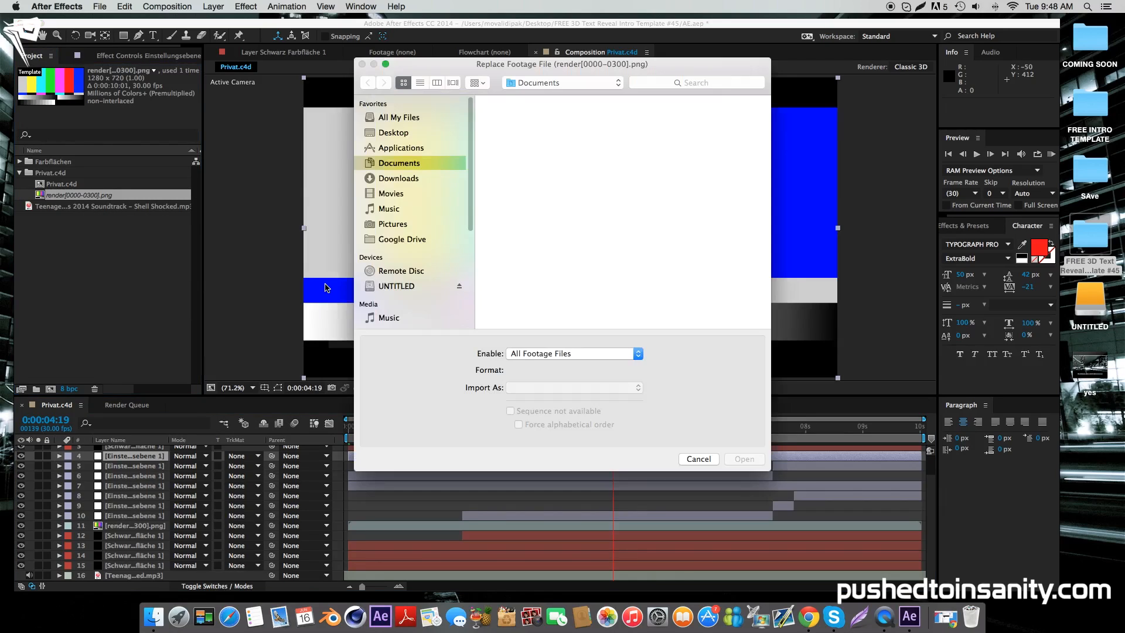
click(393, 132)
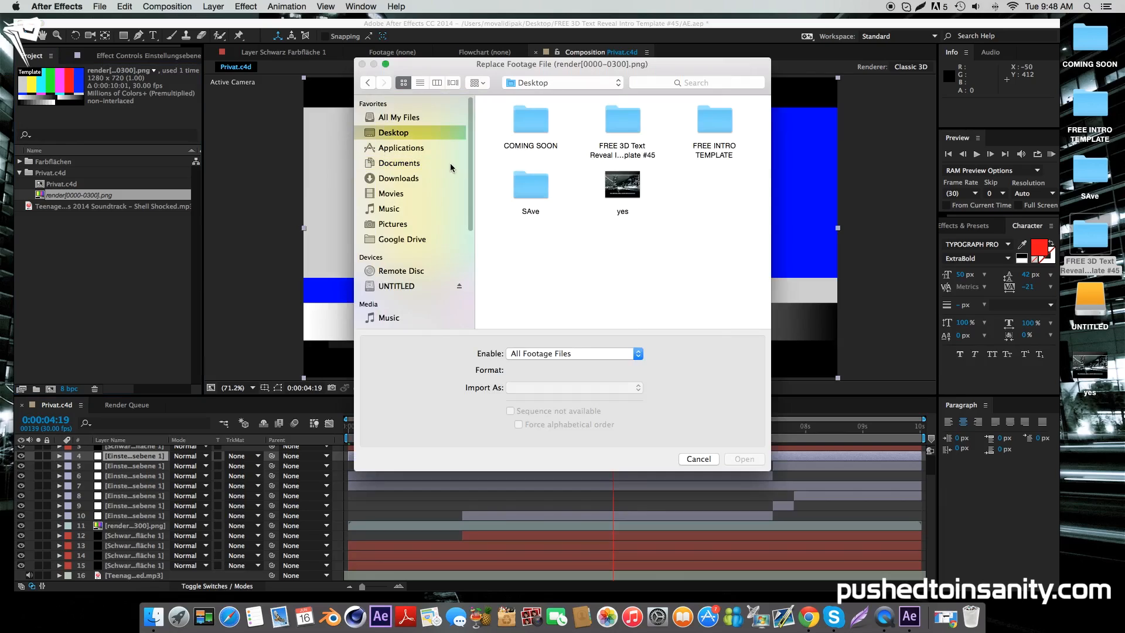
click(713, 118)
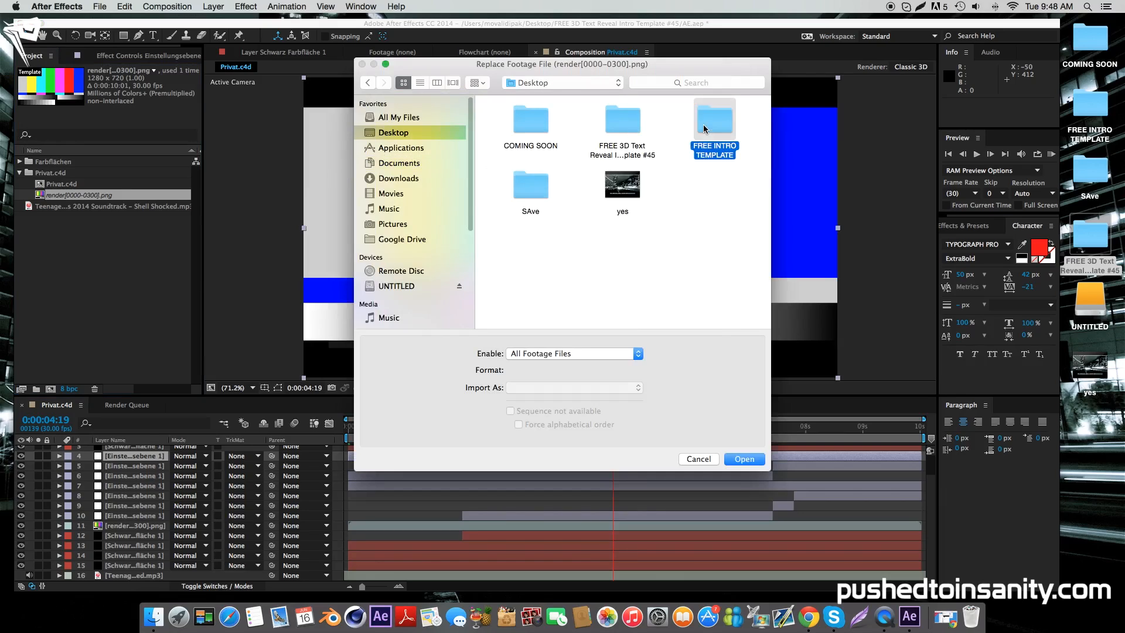
double_click(714, 119)
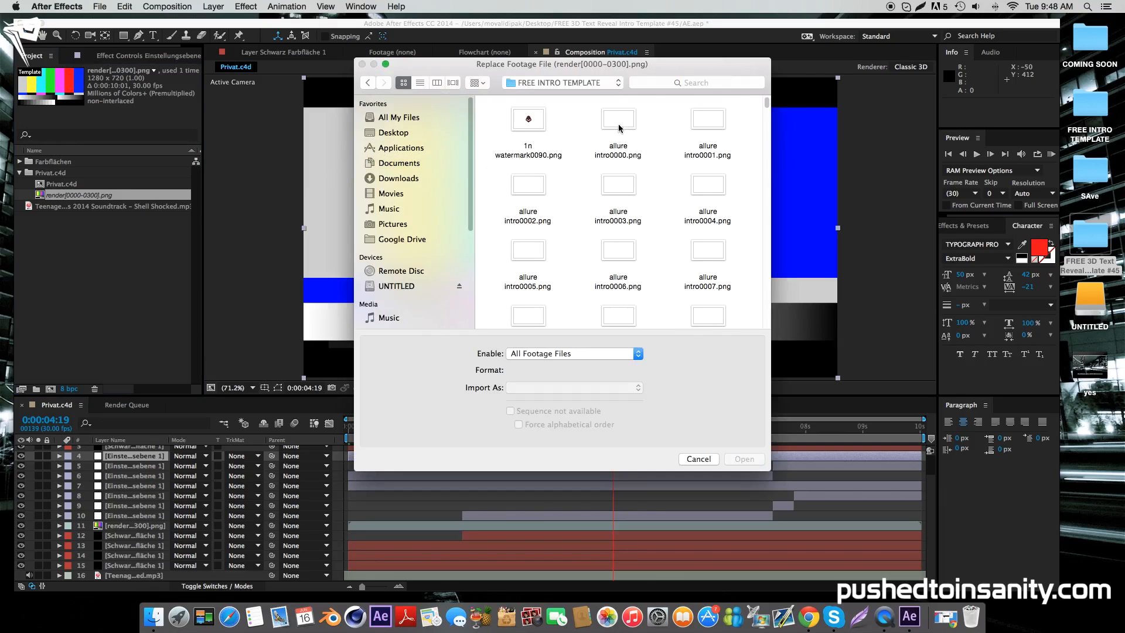
click(617, 119)
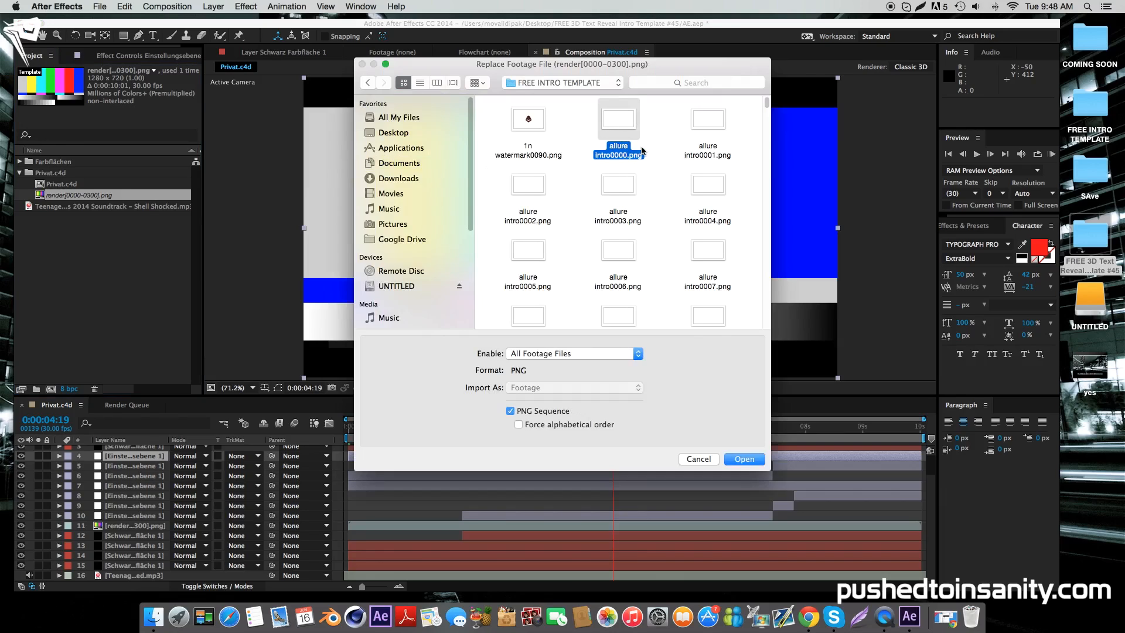
mouse_move(619, 161)
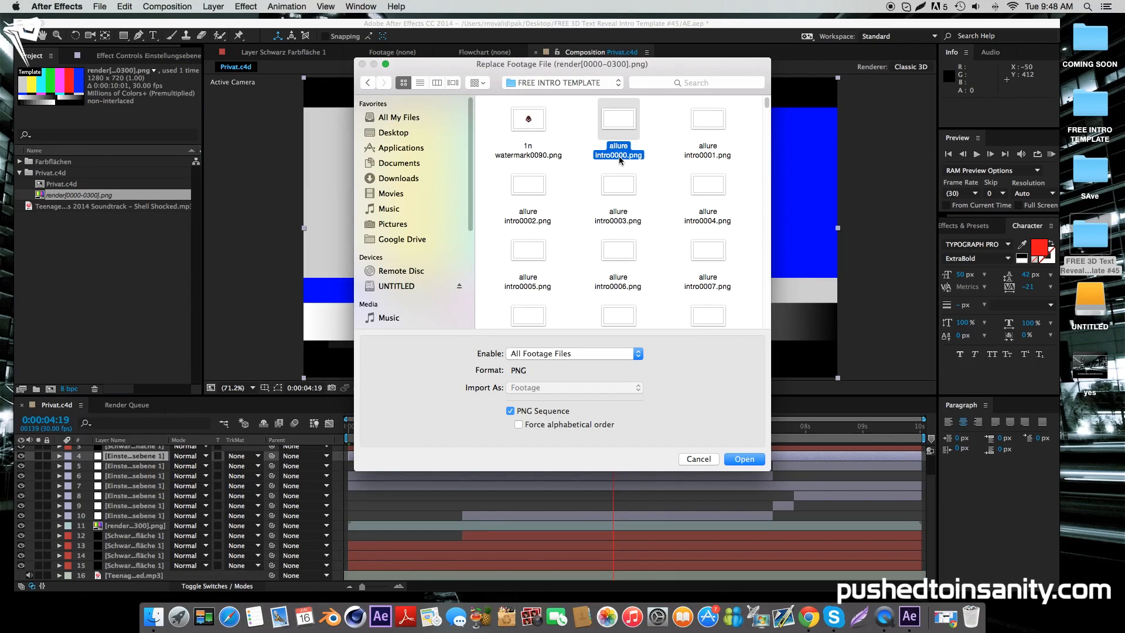
mouse_move(657, 193)
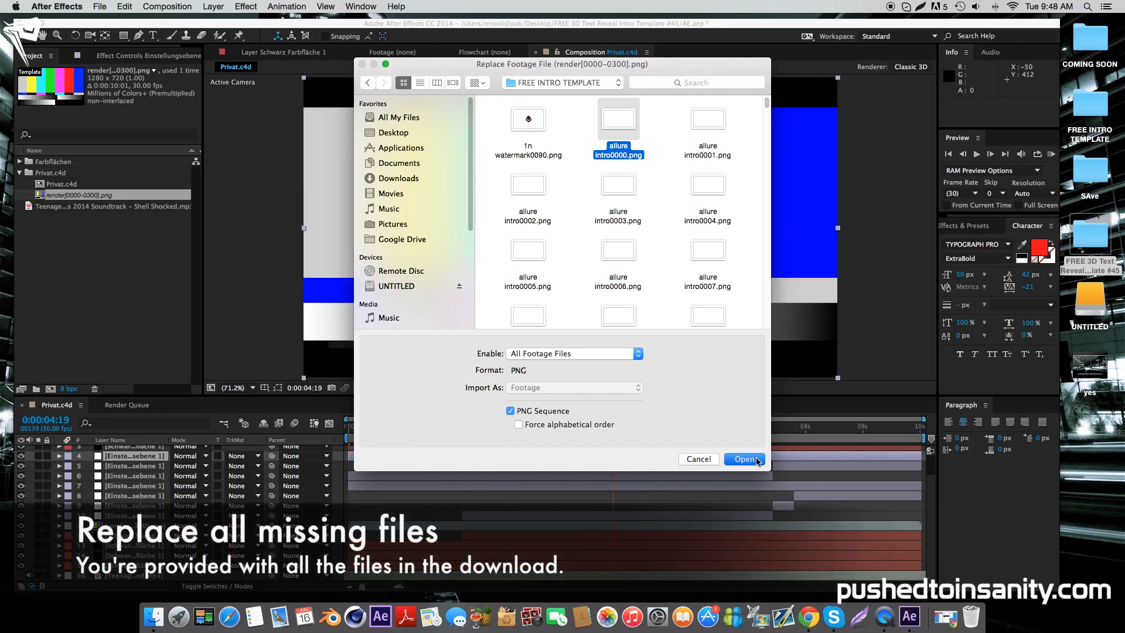
click(744, 458)
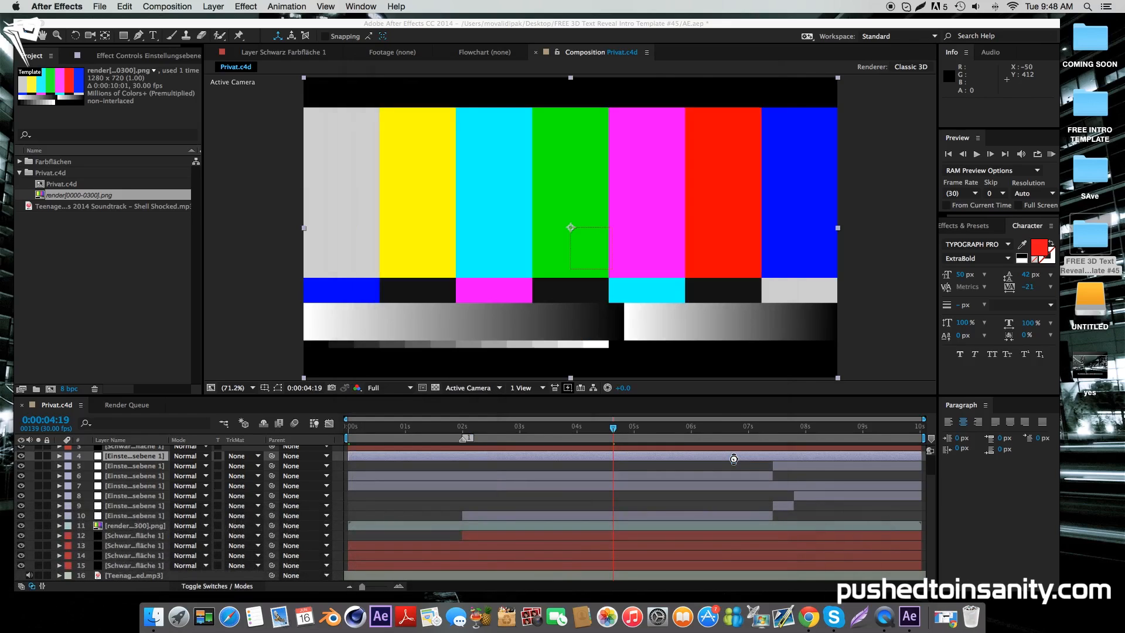
mouse_move(164, 499)
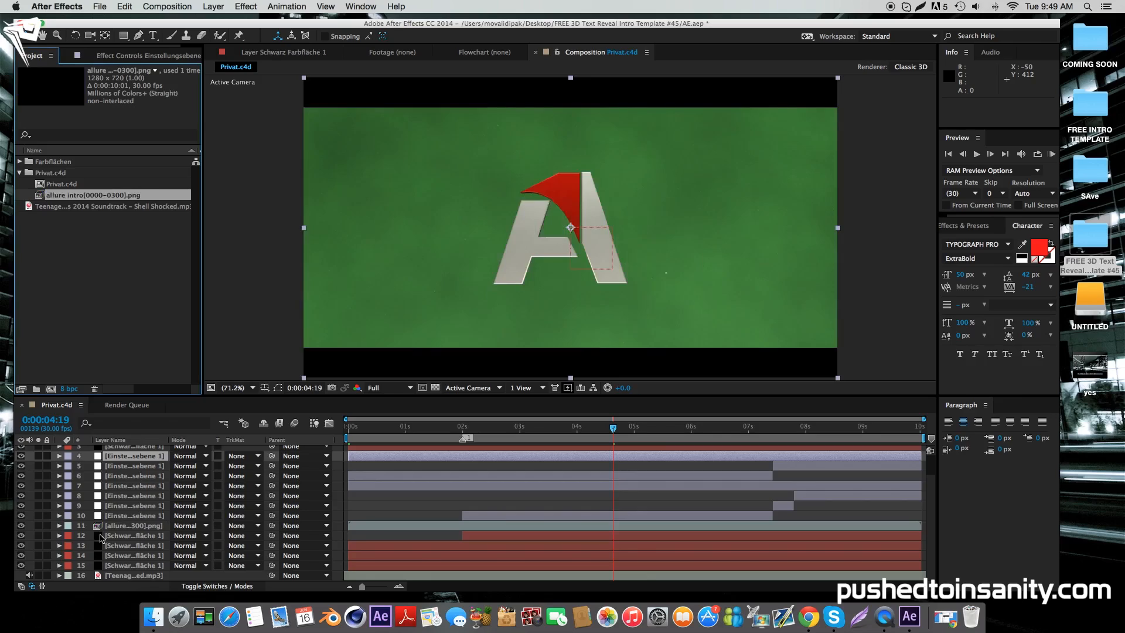
Step: Hide the green background solid layers so the silver-red A logo shows over black
click(23, 535)
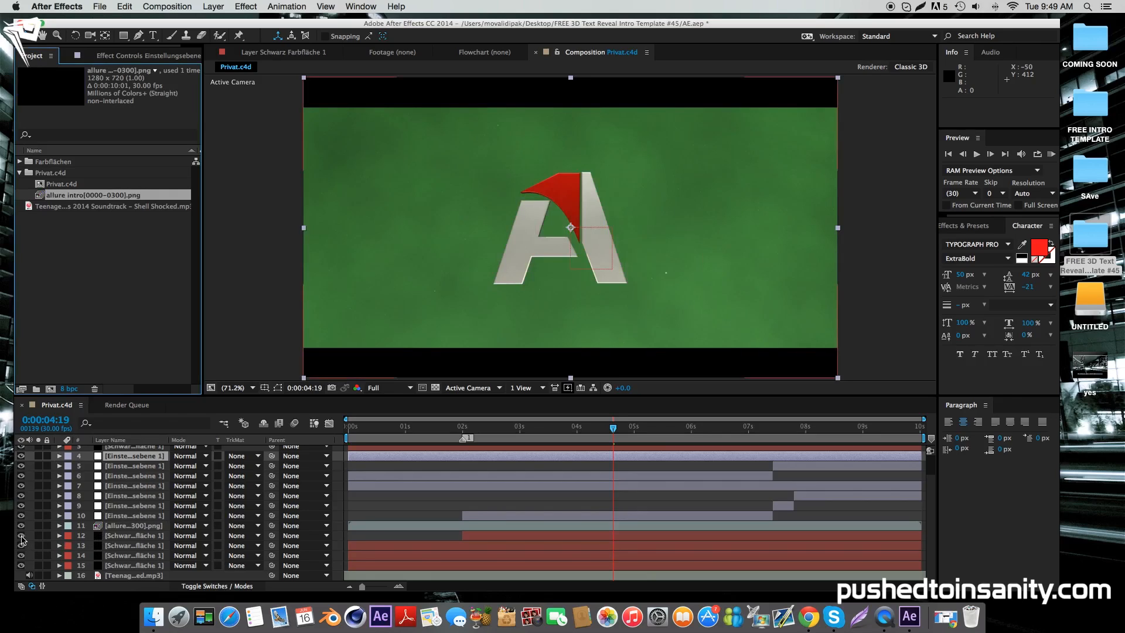
click(22, 535)
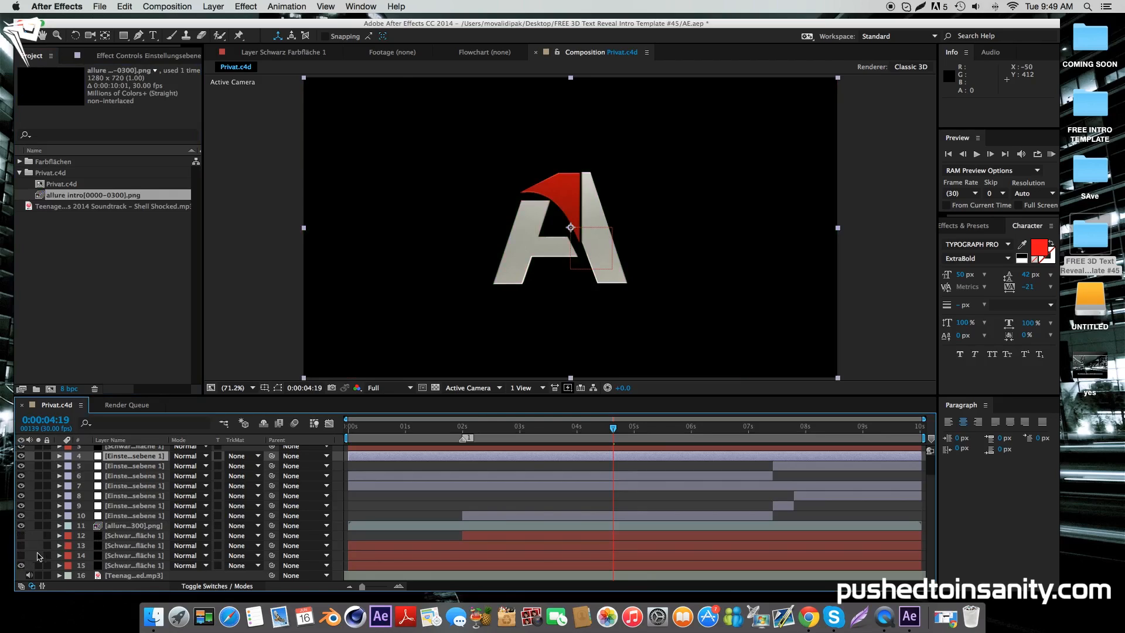
mouse_move(466, 387)
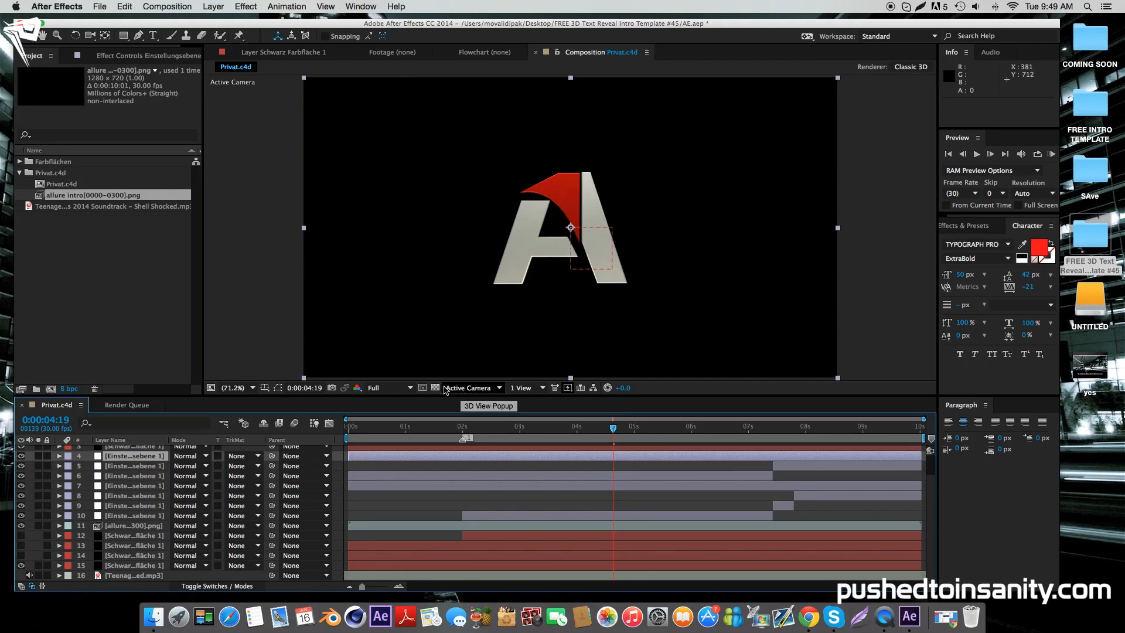
mouse_move(181, 324)
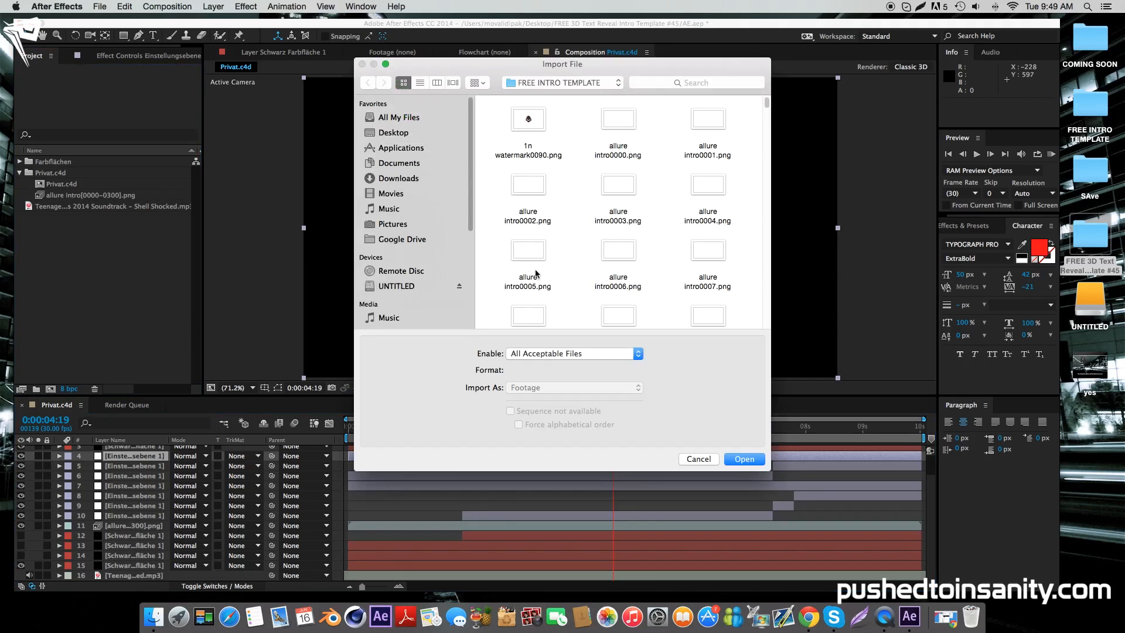
Step: Import background.mp4 from the template folder and layer it beneath the logo
click(392, 133)
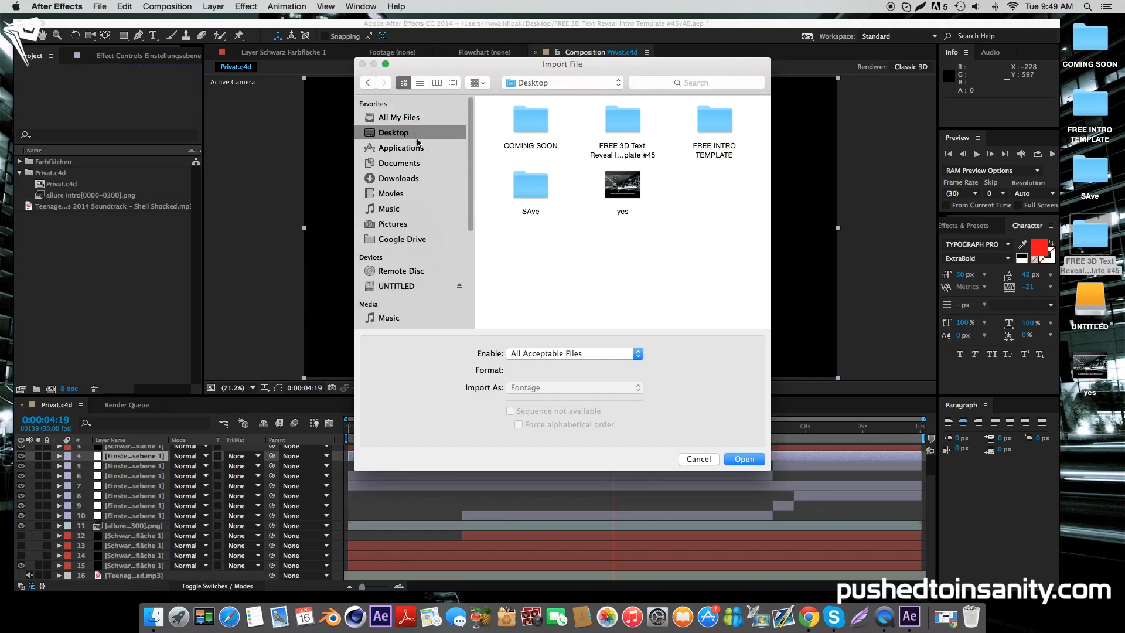
double_click(621, 119)
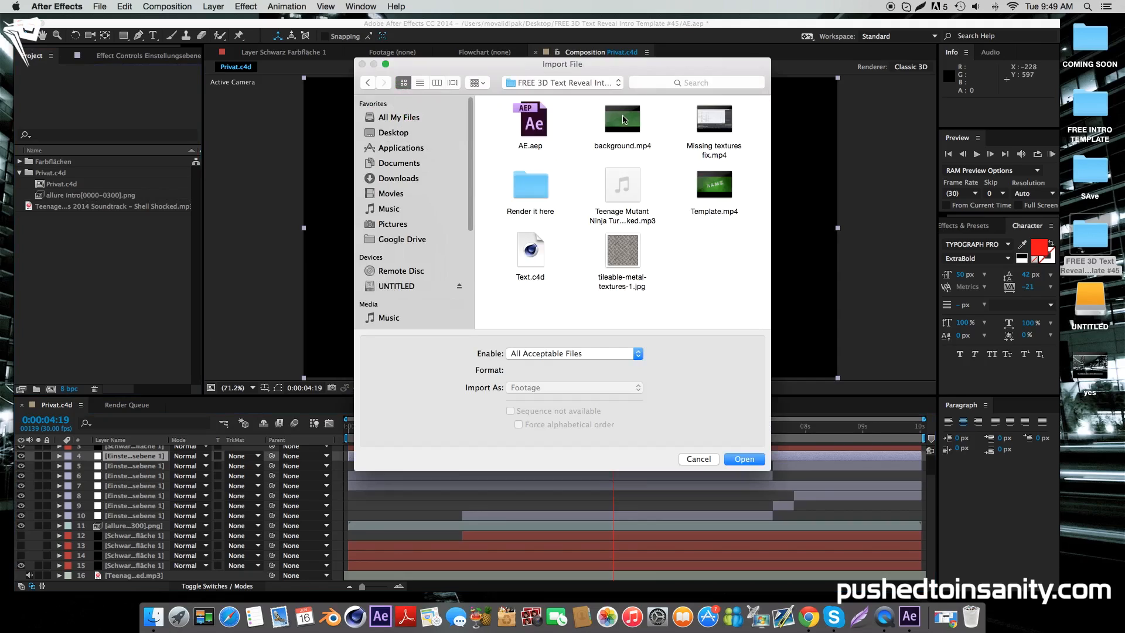
click(743, 458)
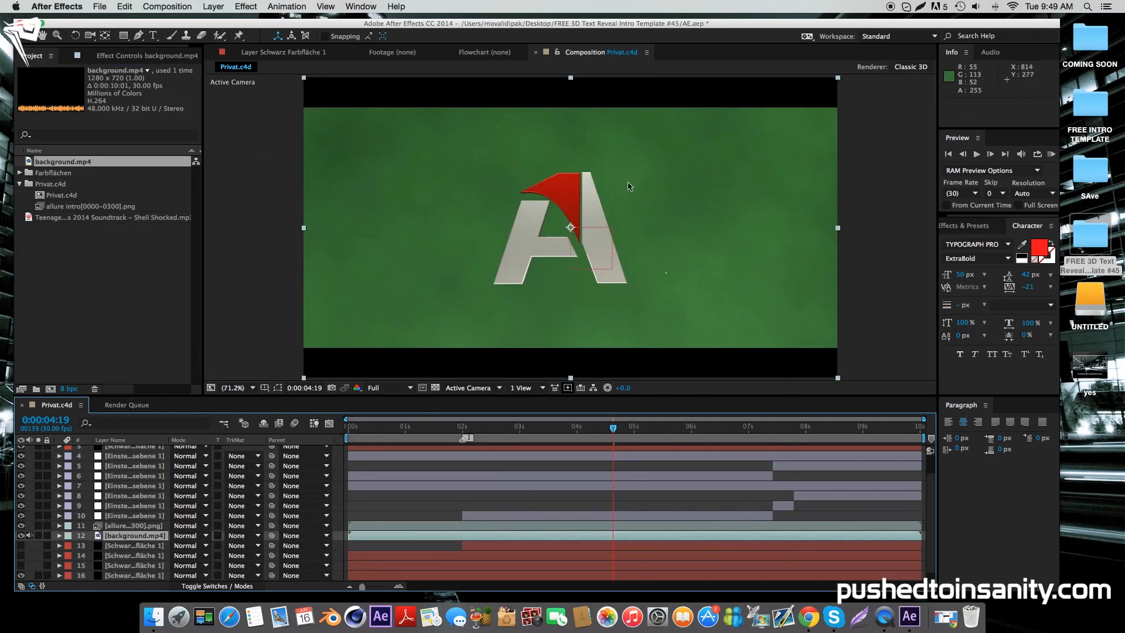
mouse_move(584, 244)
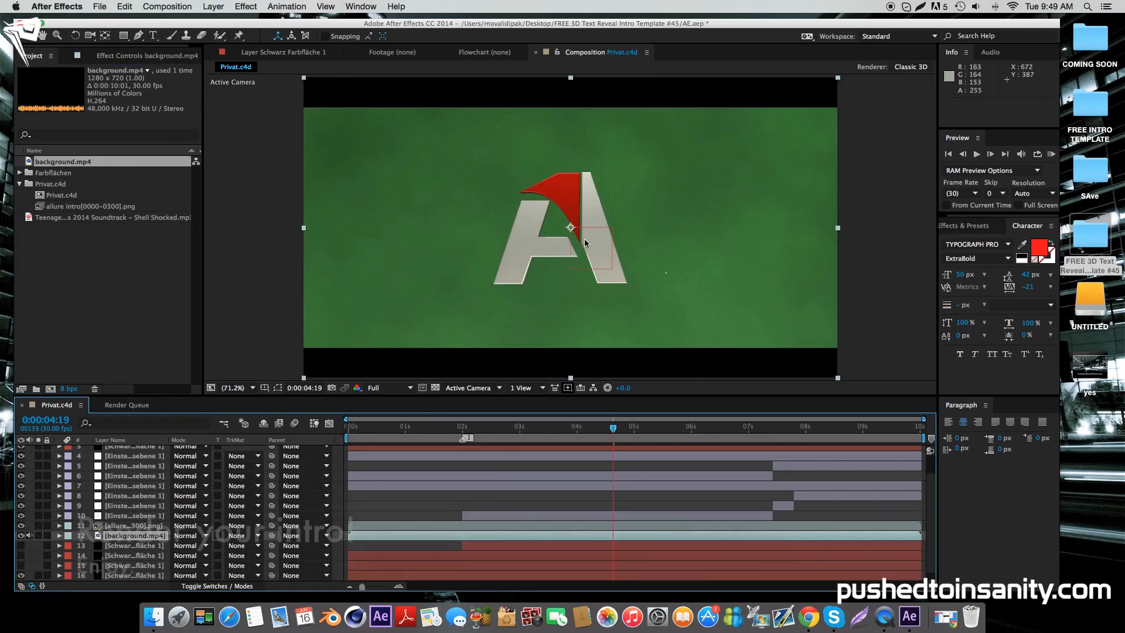
click(166, 6)
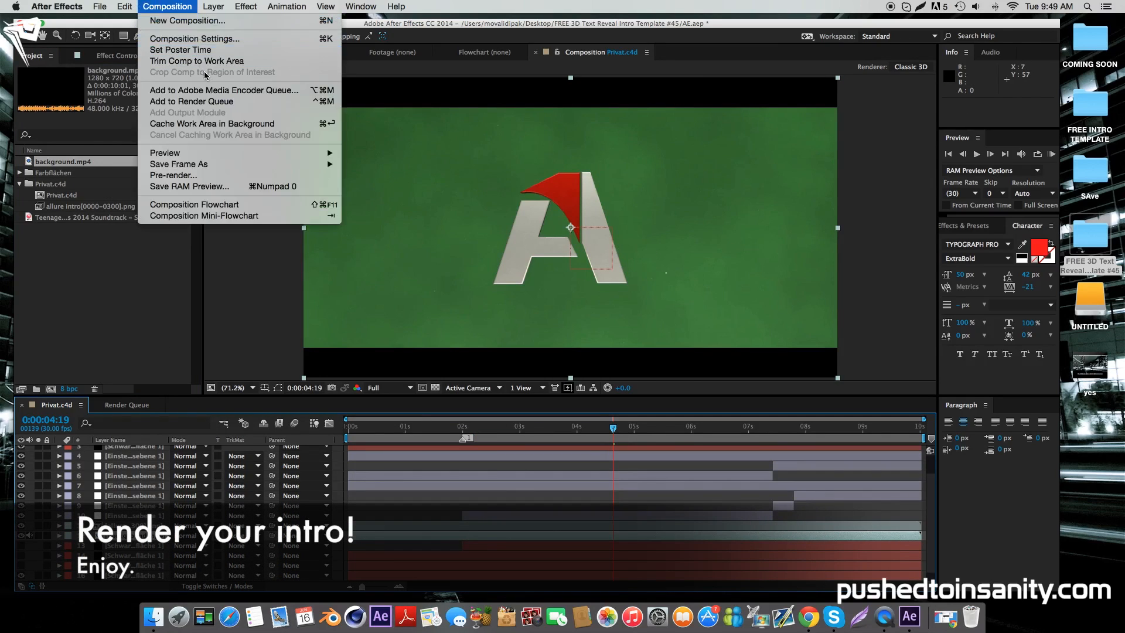
Step: Queue the Privat.c4d composition with Lossless output and start rendering it
click(191, 102)
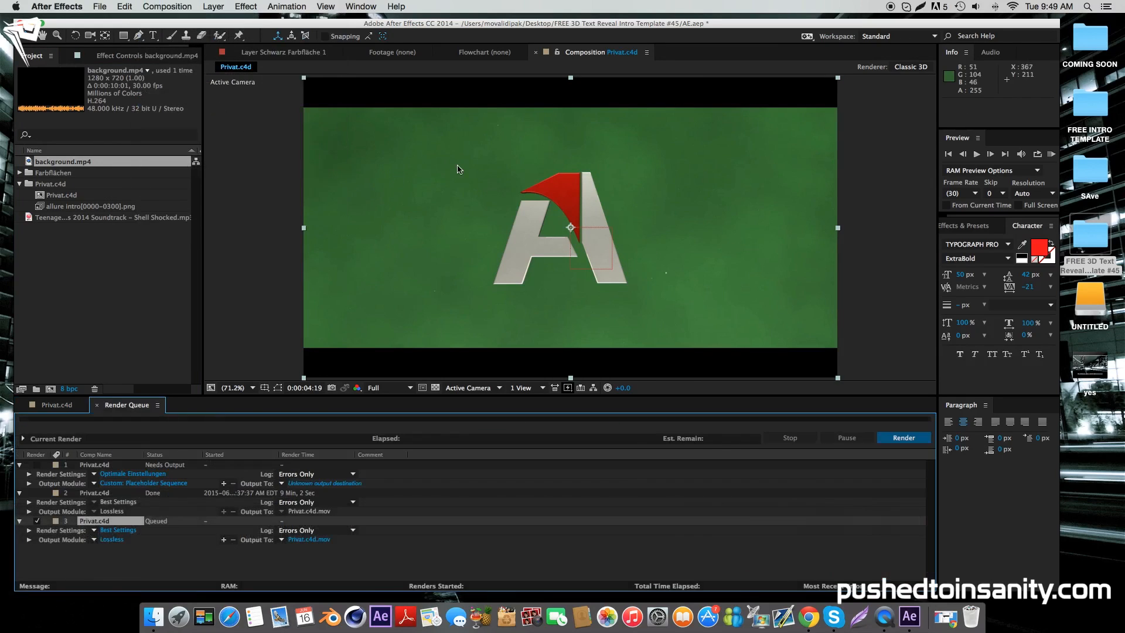
click(902, 437)
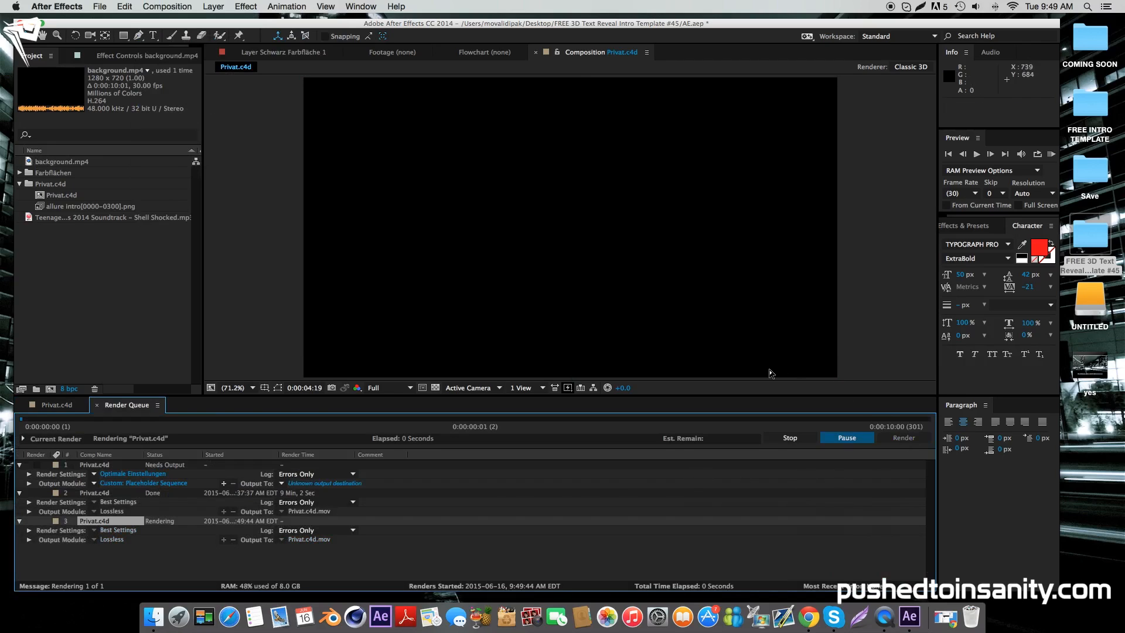